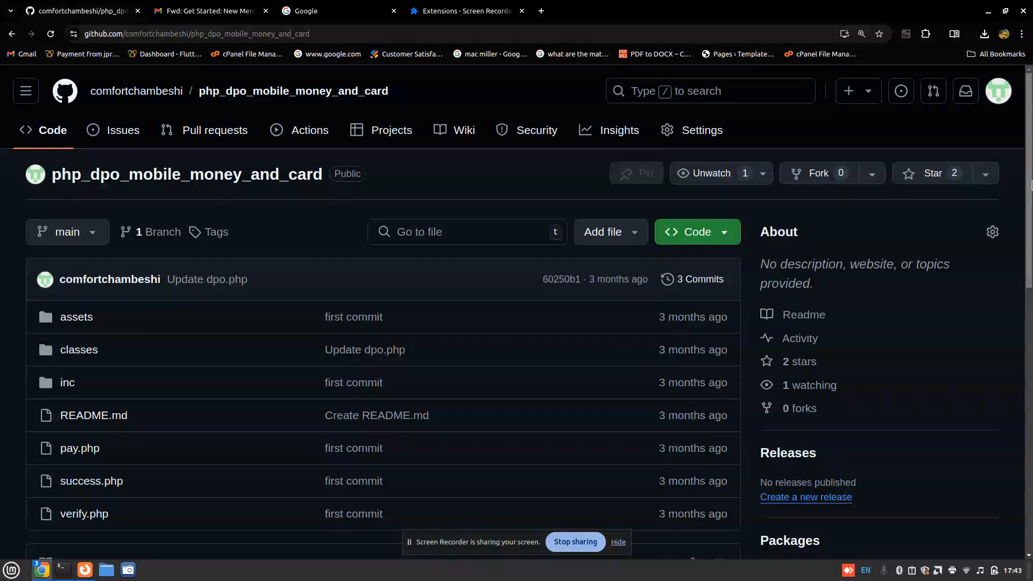
Start downloading the php_dpo_mobile_money_and_card repository as a ZIP from the Code menu.
scroll("down", 3)
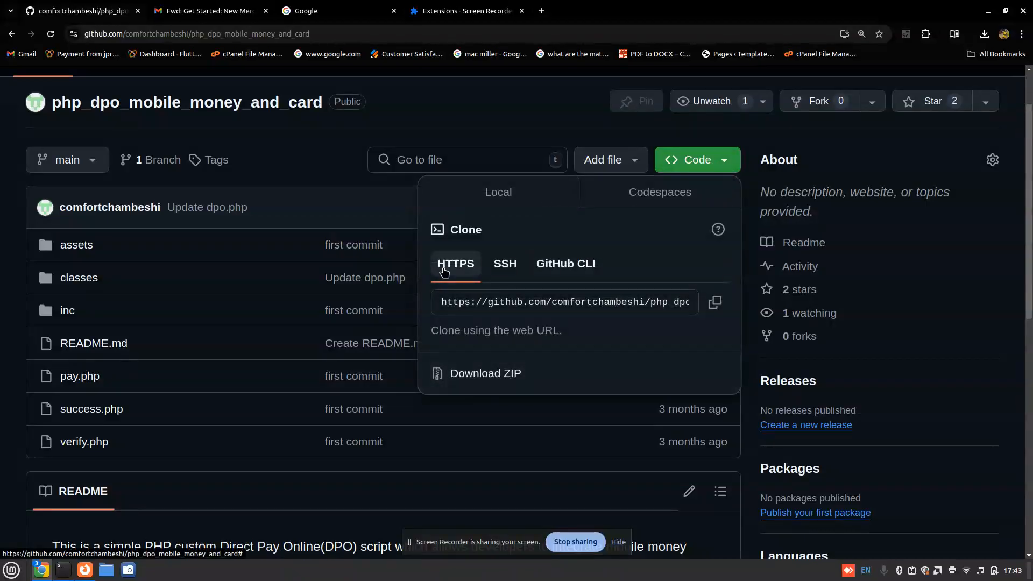
left_click(485, 373)
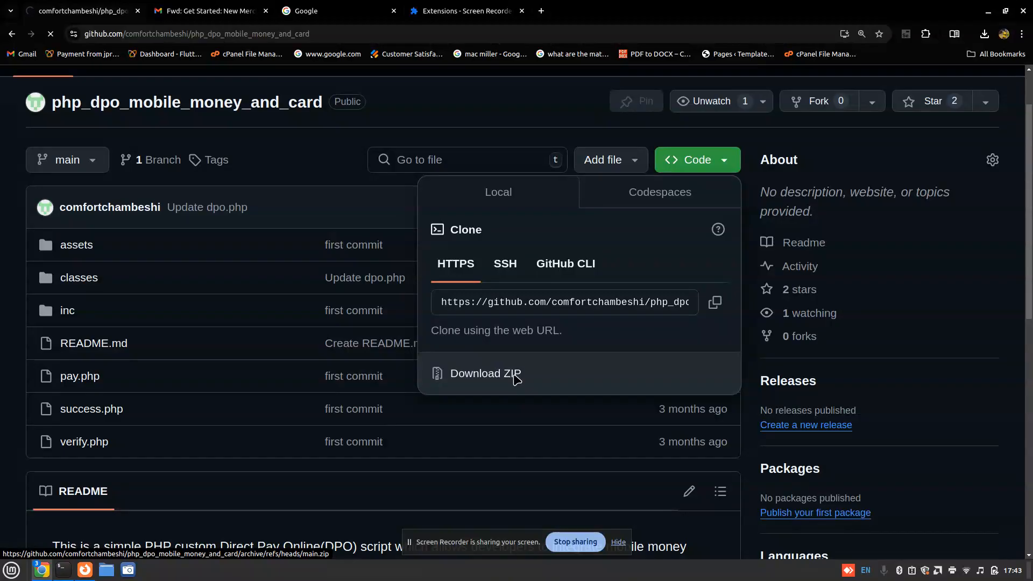
left_click(486, 373)
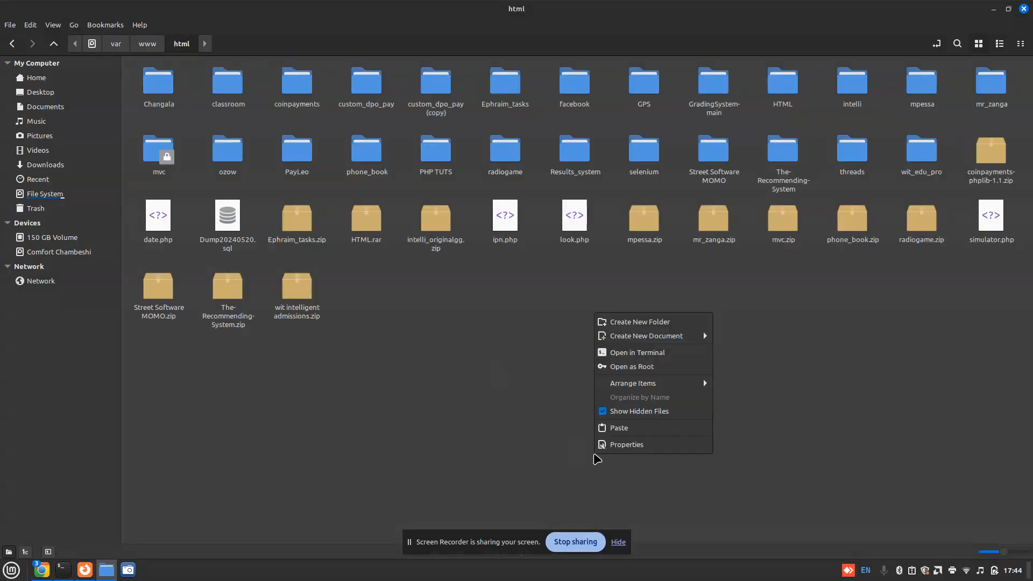
mouse_move(637, 429)
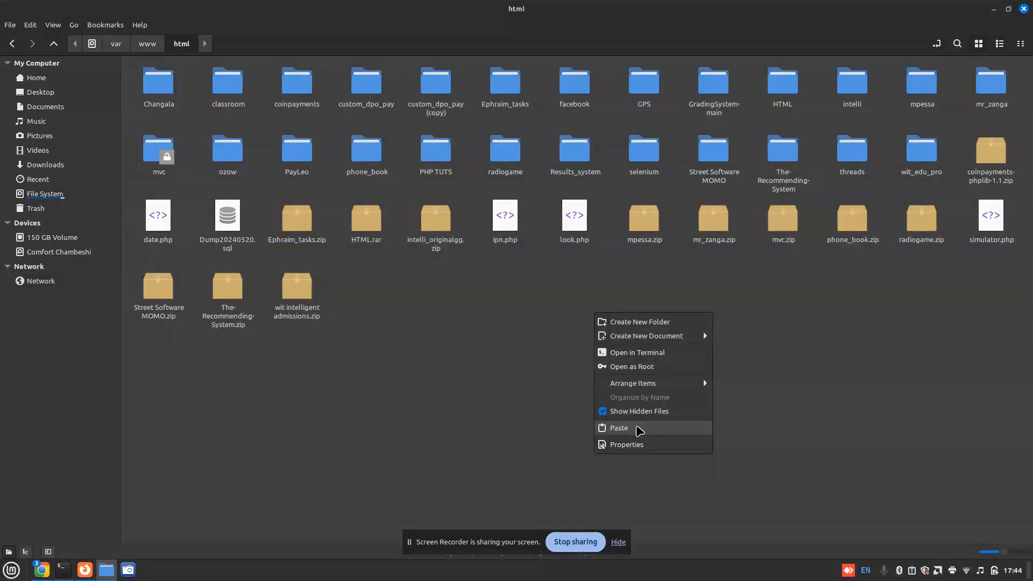
Paste the repository ZIP into /var/www/html and extract it here into php_dpo_mobile_money_and_card-main.
left_click(618, 428)
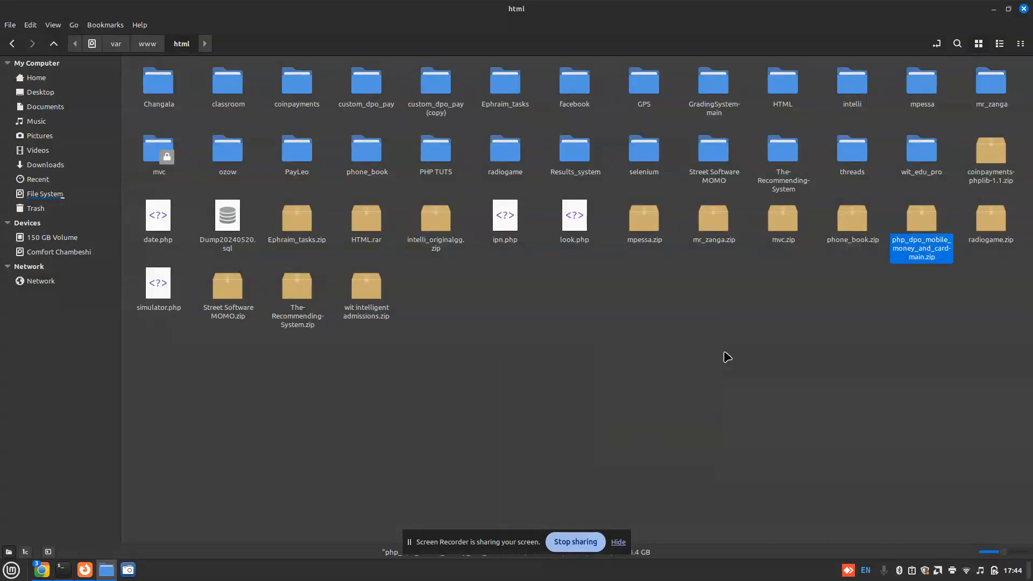
mouse_move(758, 331)
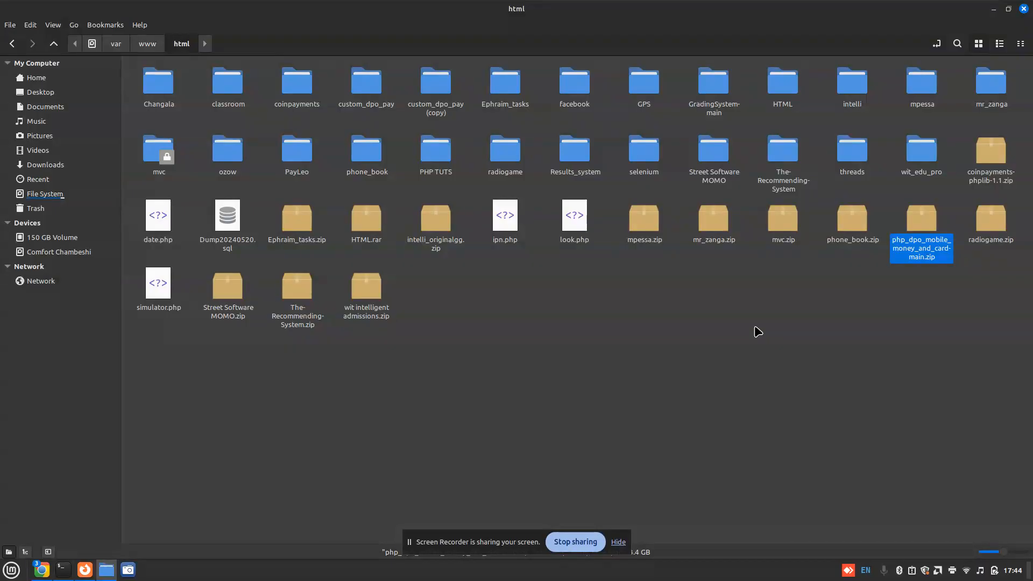
mouse_move(915, 250)
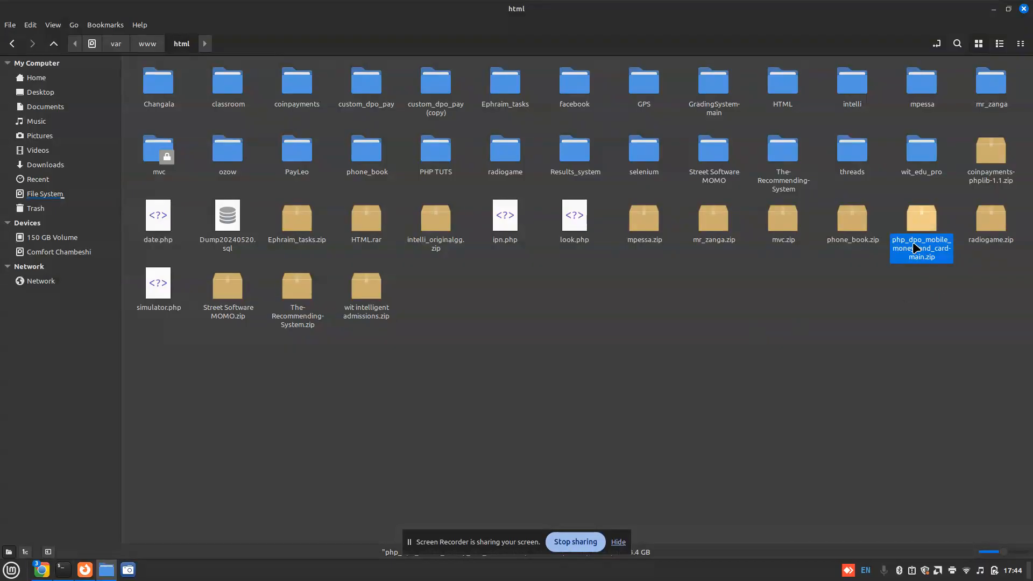
right_click(917, 246)
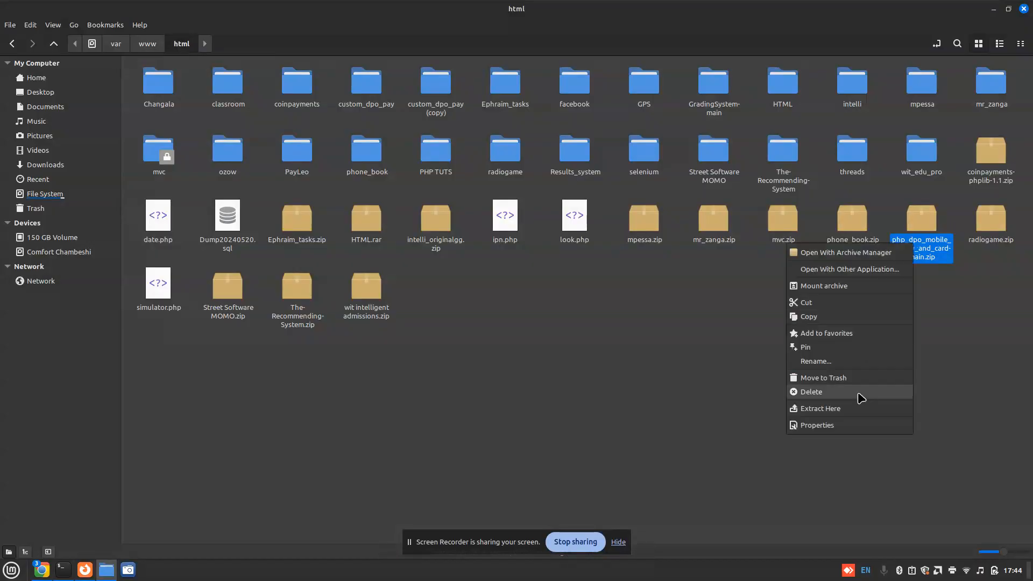
mouse_move(829, 415)
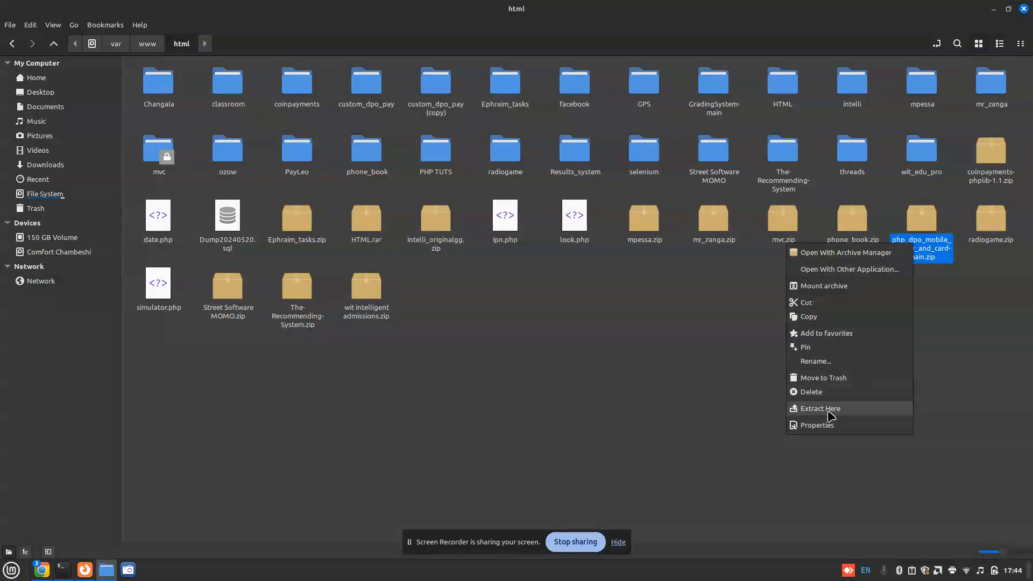
left_click(820, 409)
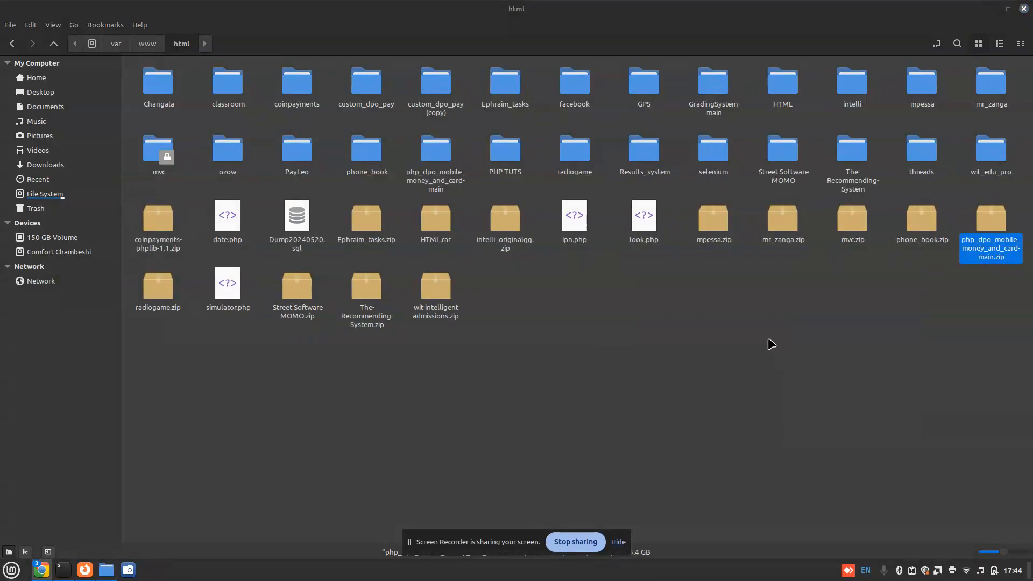
mouse_move(388, 159)
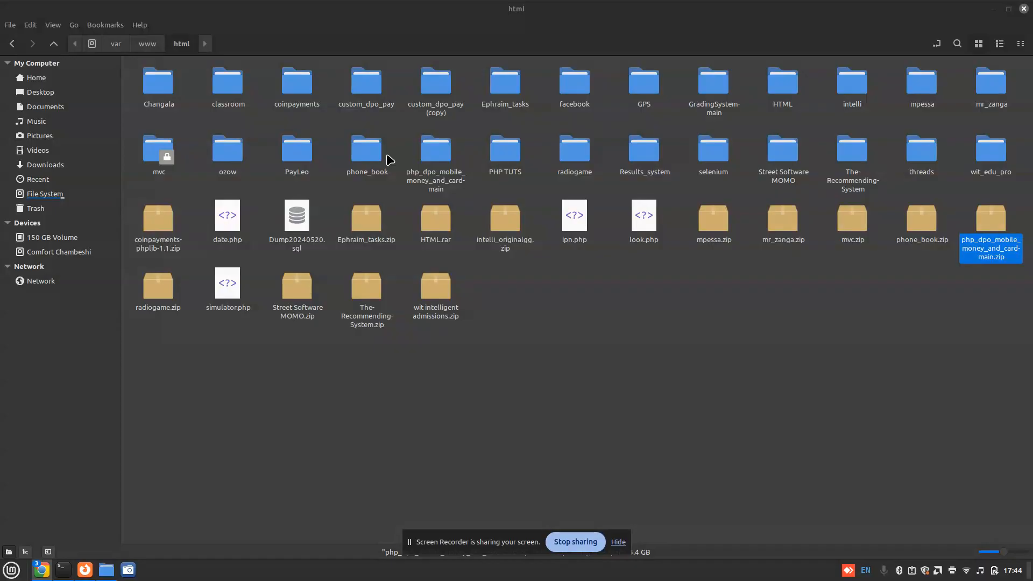
Set the extracted folder's Permissions so group and others can create and delete files.
right_click(435, 149)
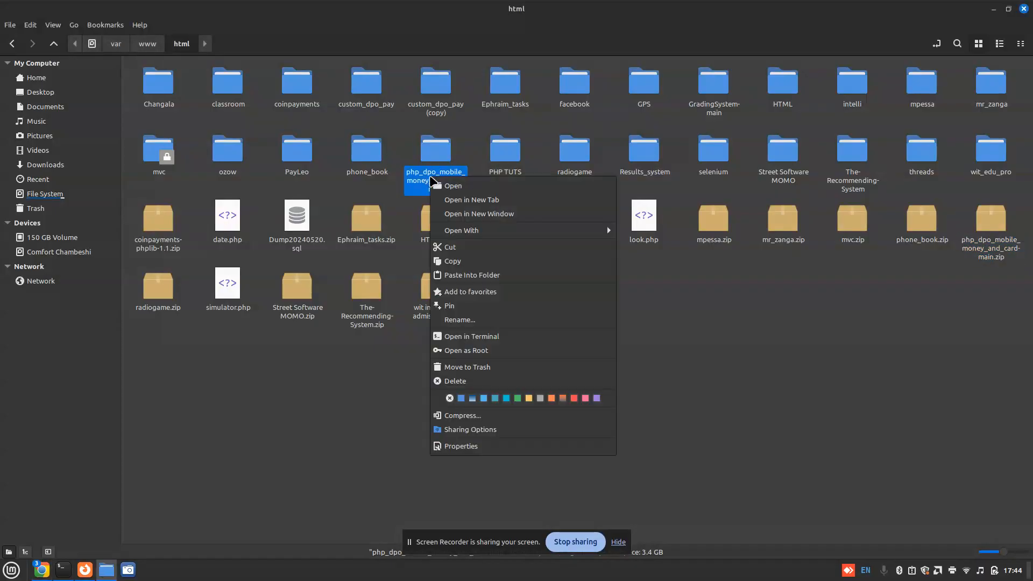
left_click(460, 445)
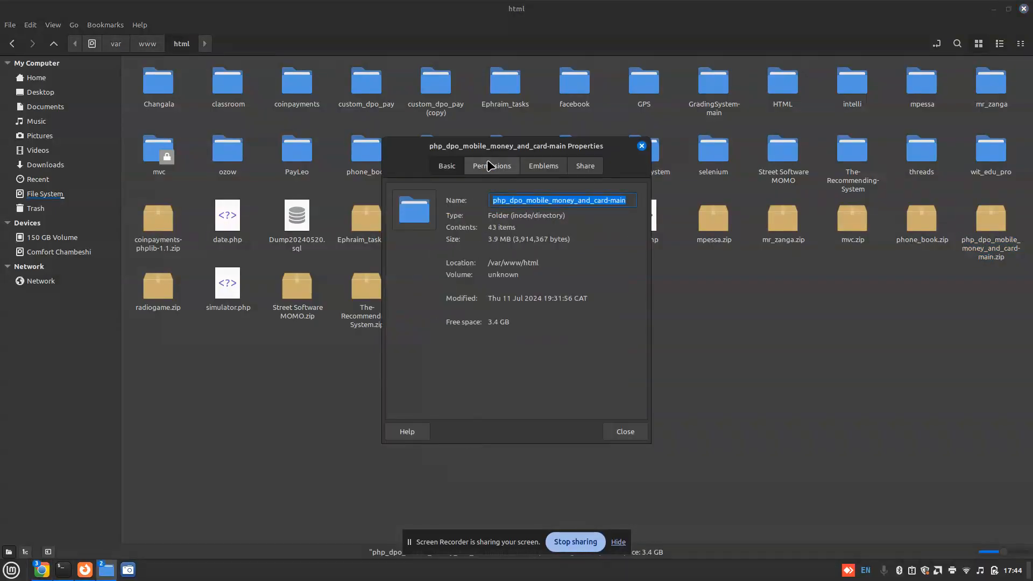
left_click(491, 166)
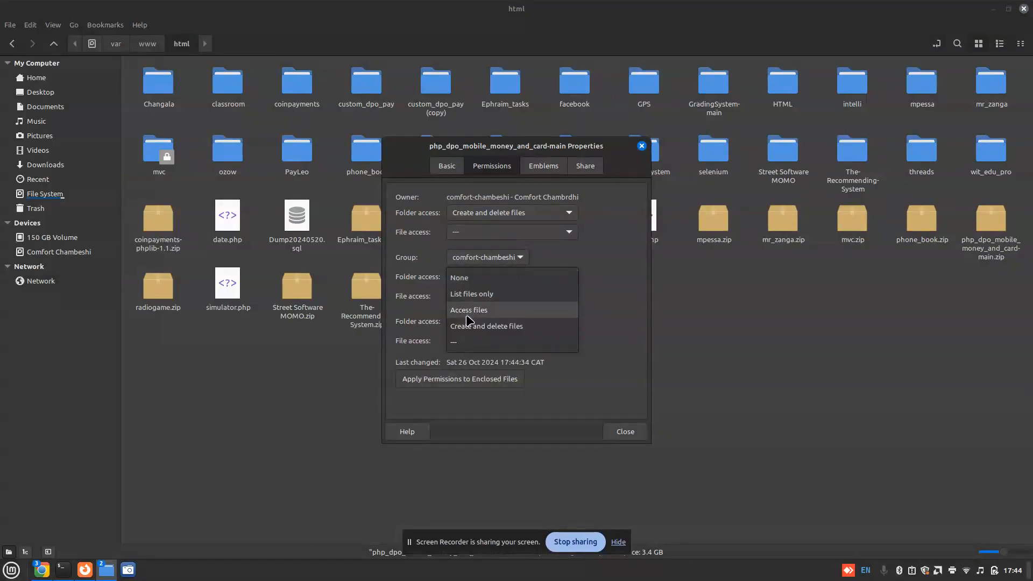
left_click(486, 326)
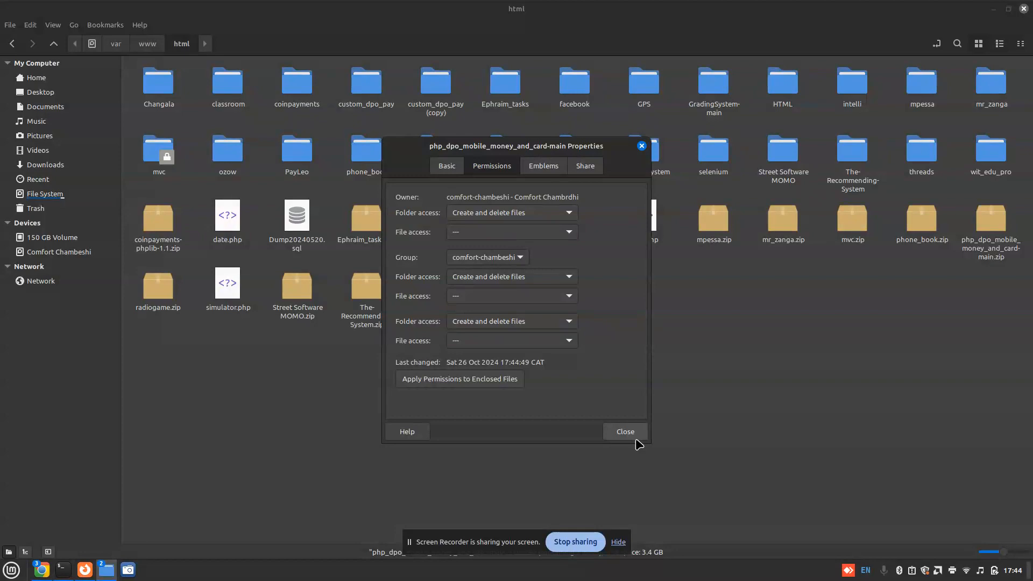
left_click(625, 432)
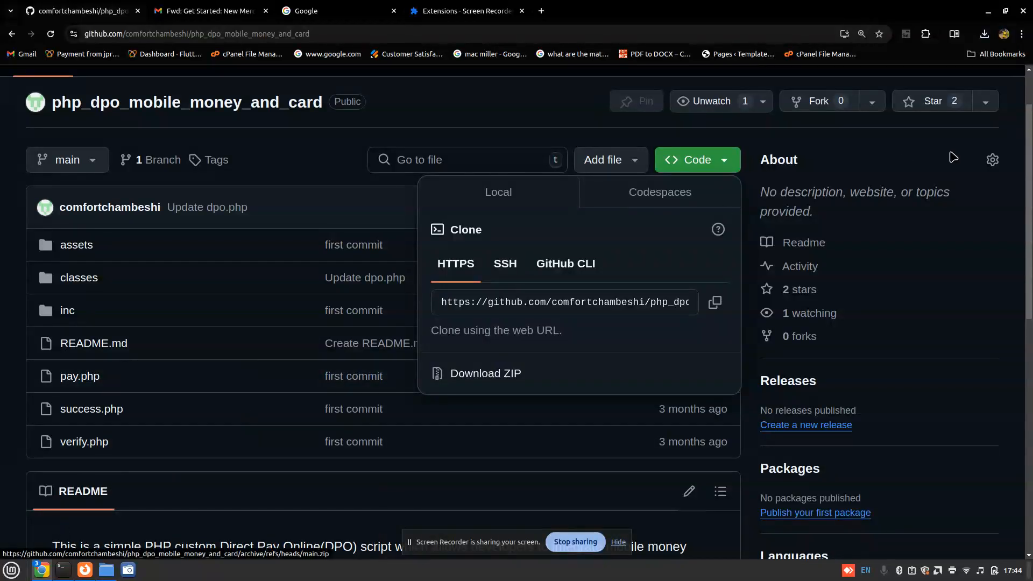
Open the README's portal.dpopay.com signup link in a new browser tab.
left_click(697, 159)
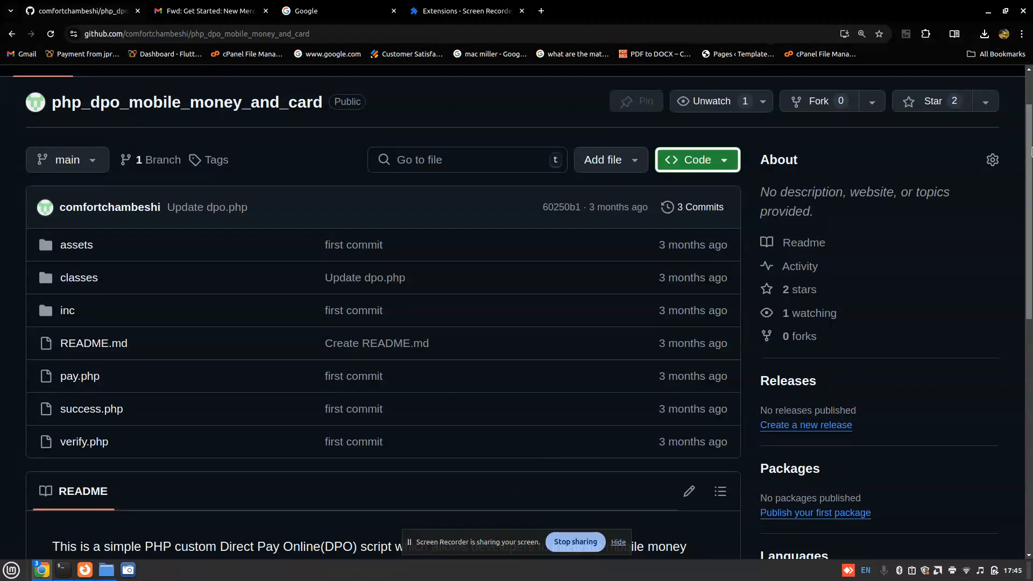
scroll("down", 3)
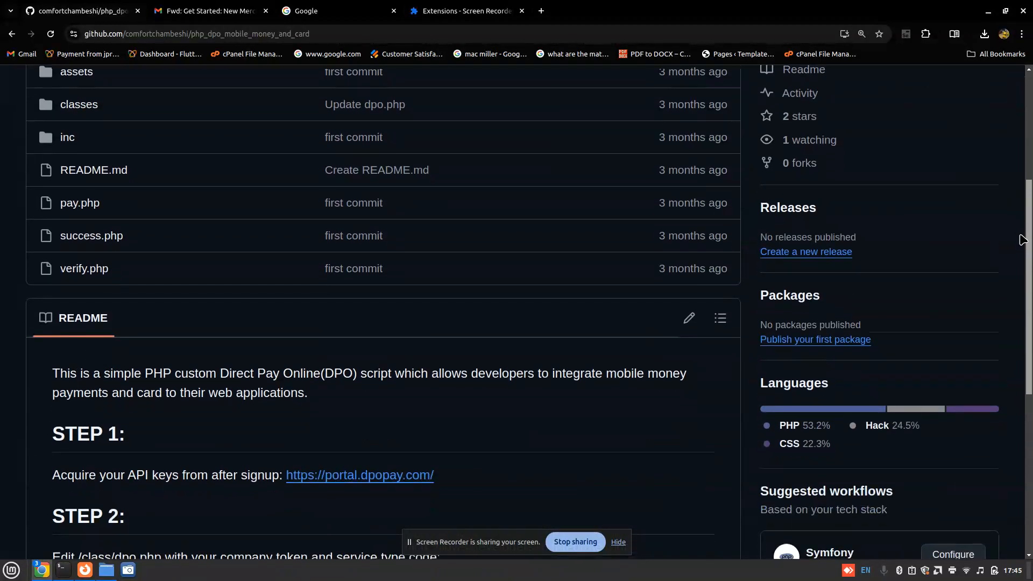
scroll("down", 3)
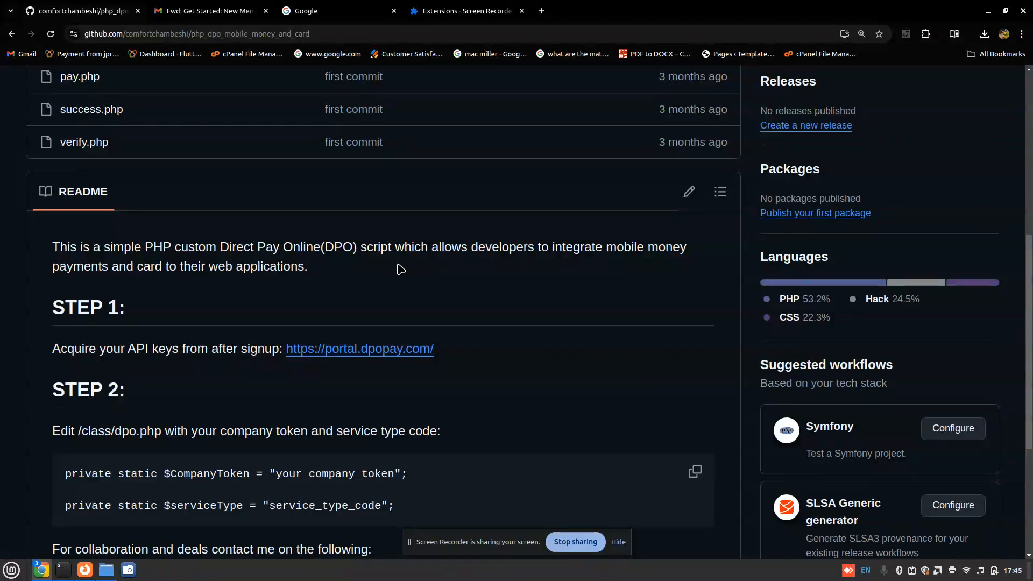
mouse_move(139, 347)
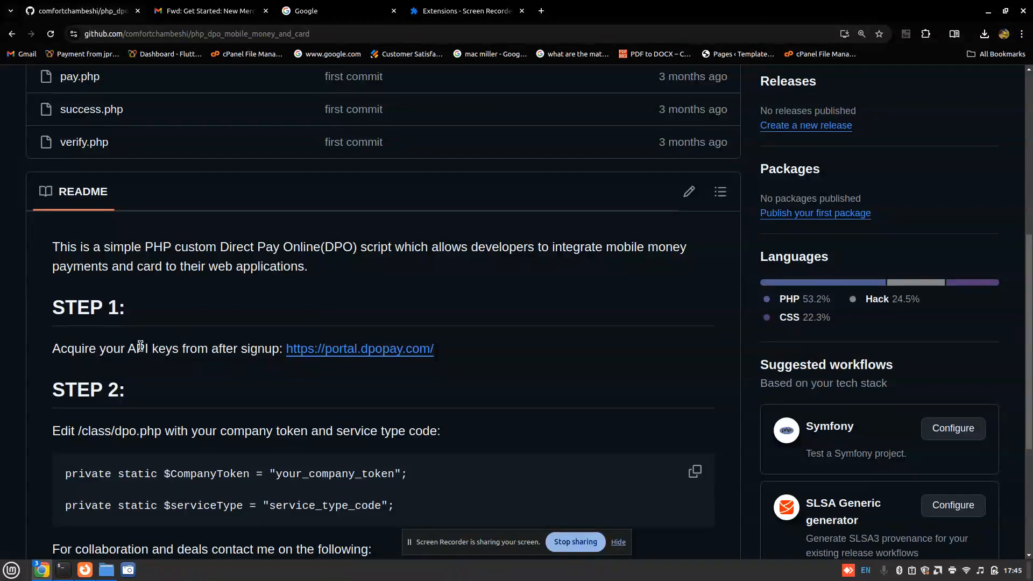
mouse_move(381, 354)
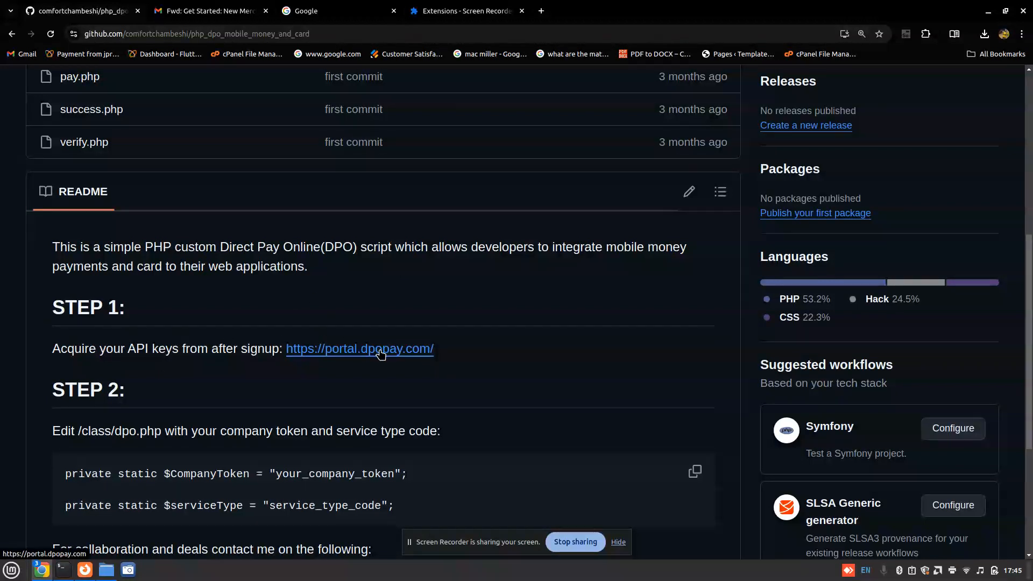
right_click(379, 349)
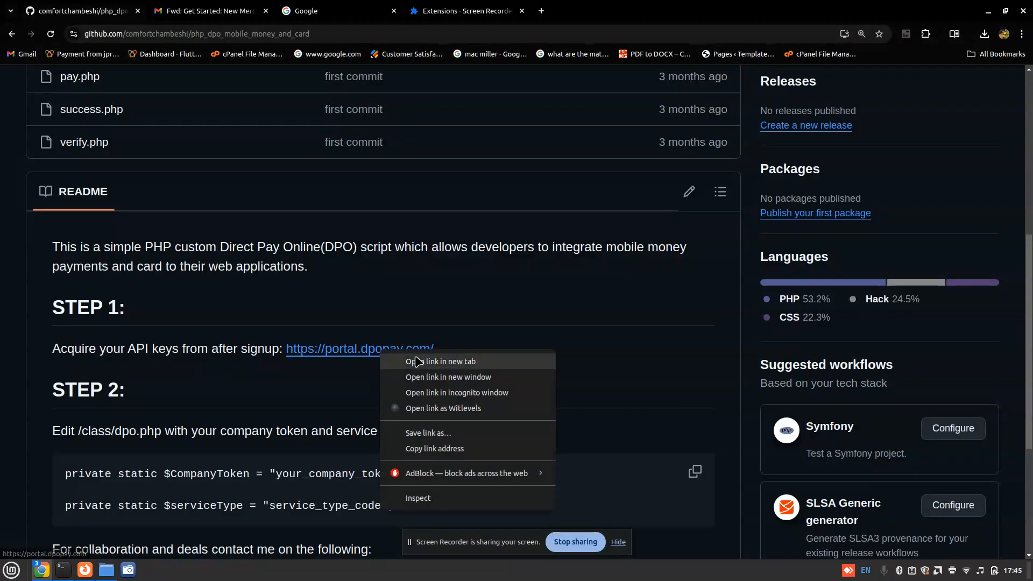
left_click(441, 361)
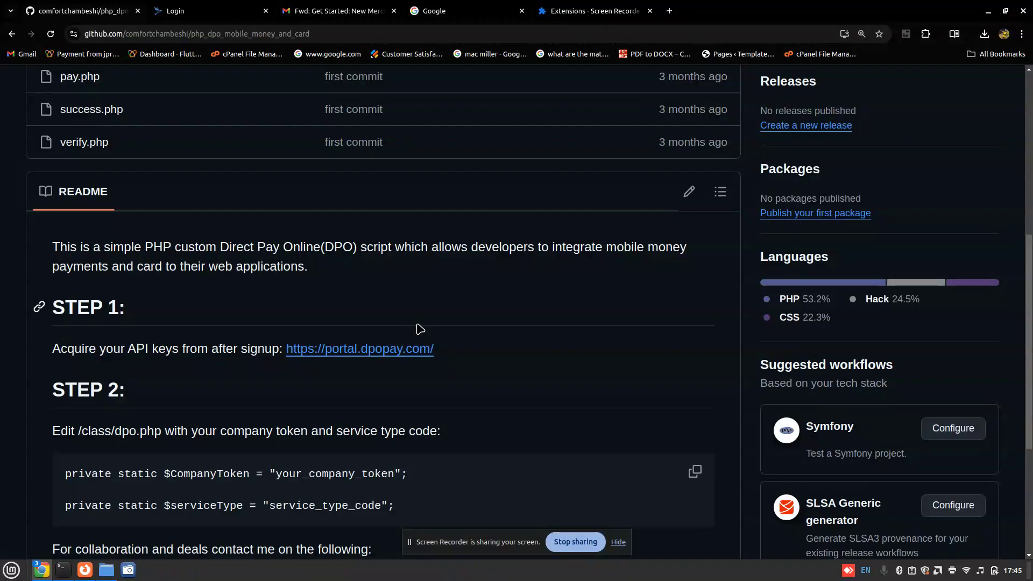
mouse_move(359, 358)
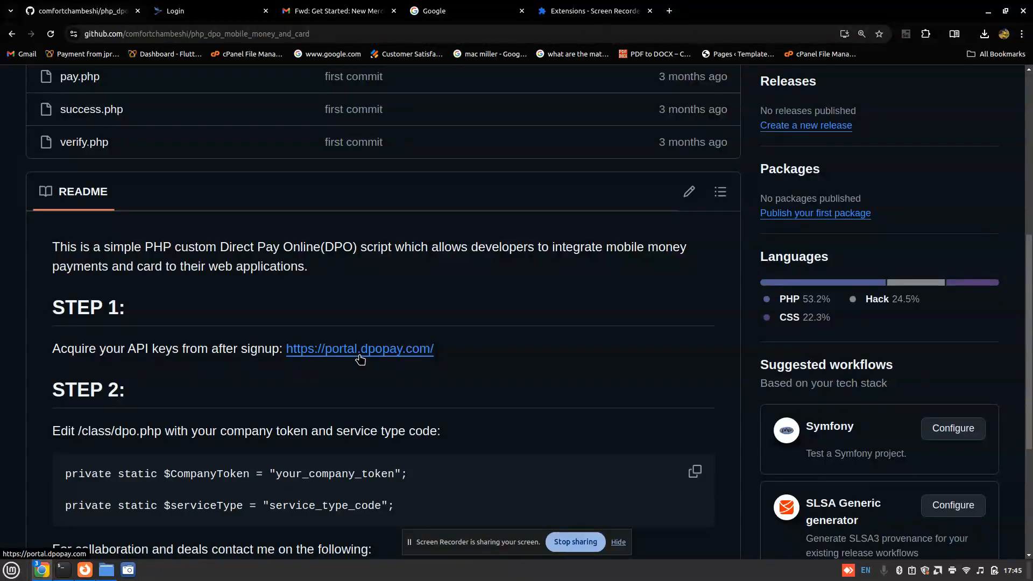
Scroll the README to STEP 2 and highlight the dpo.php CompanyToken and serviceType lines.
scroll("down", 3)
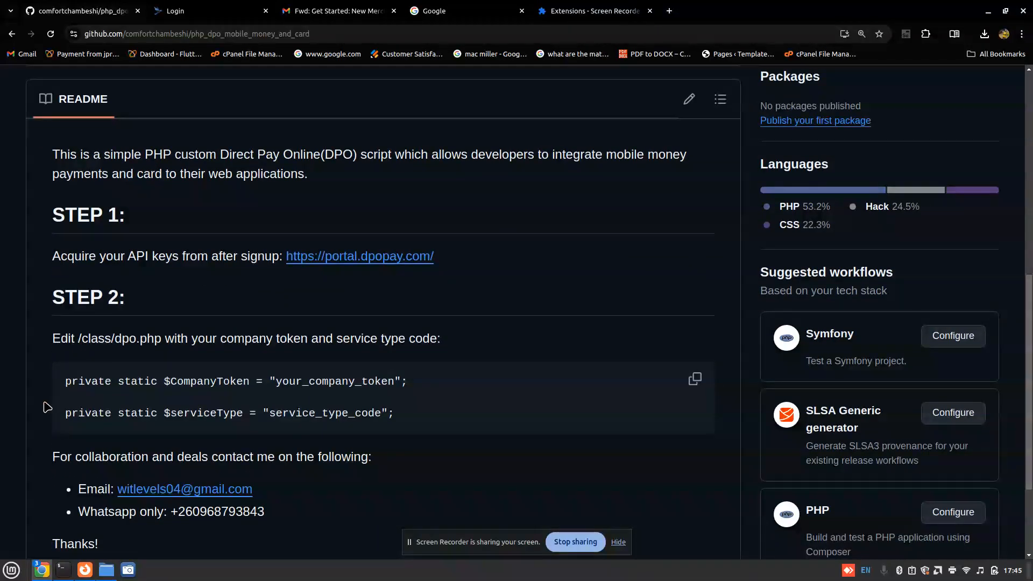
double_click(77, 297)
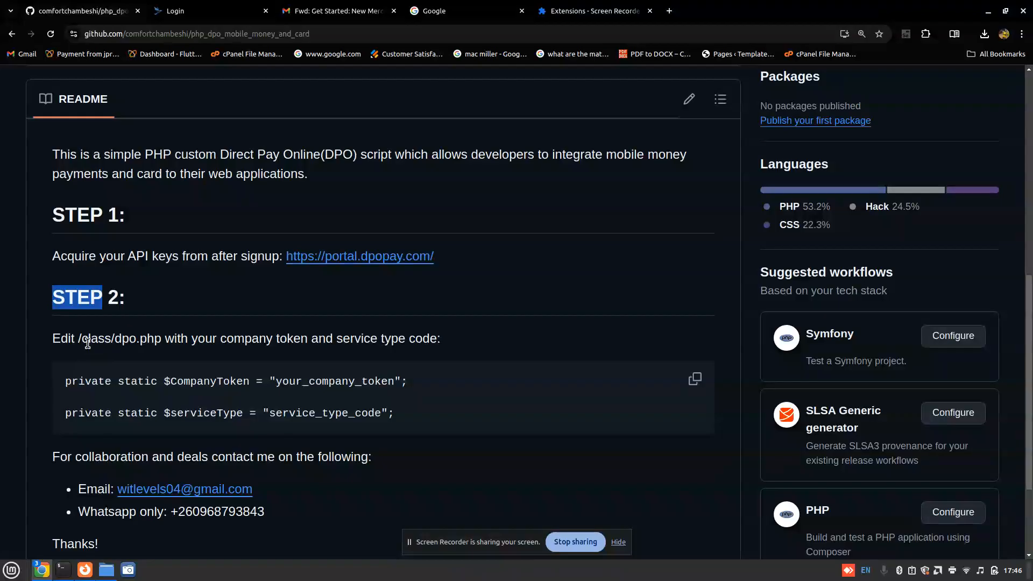
double_click(96, 338)
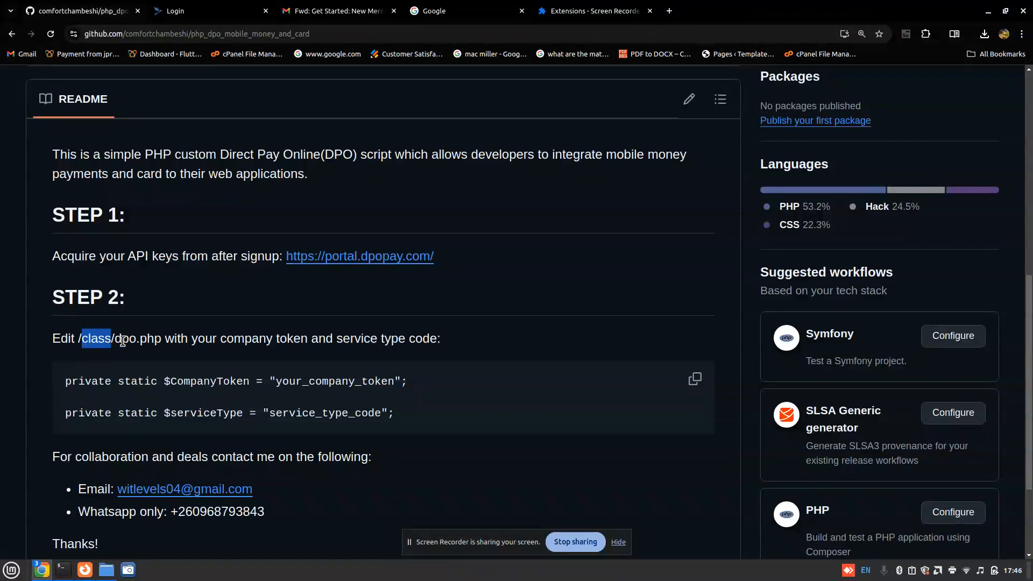
left_click(118, 338)
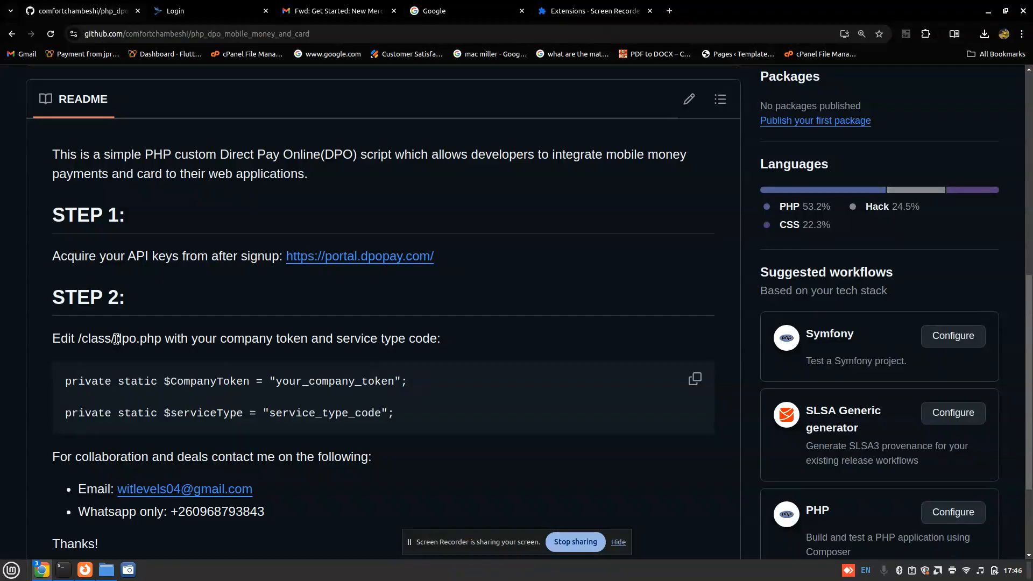
mouse_move(200, 409)
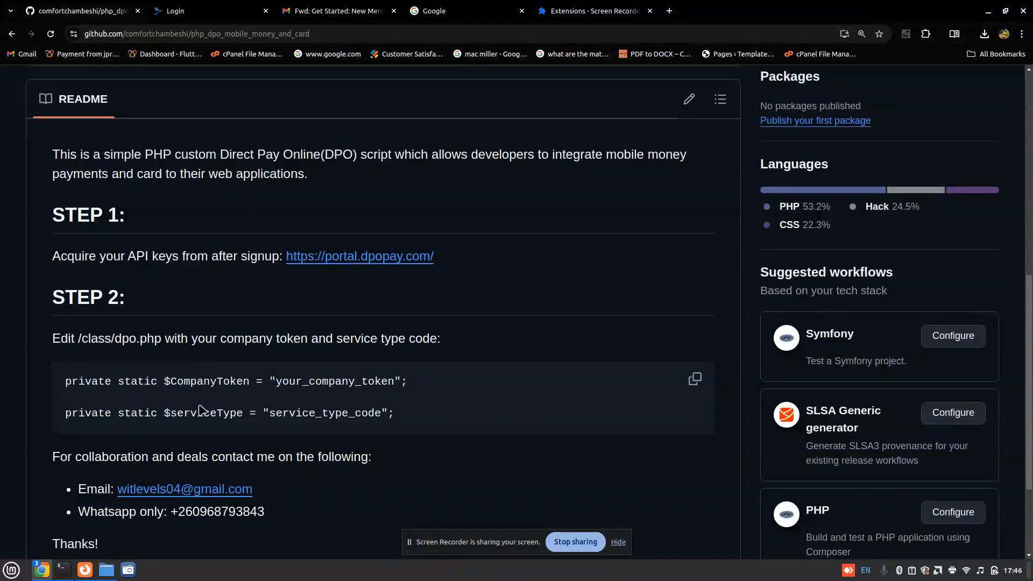
double_click(334, 381)
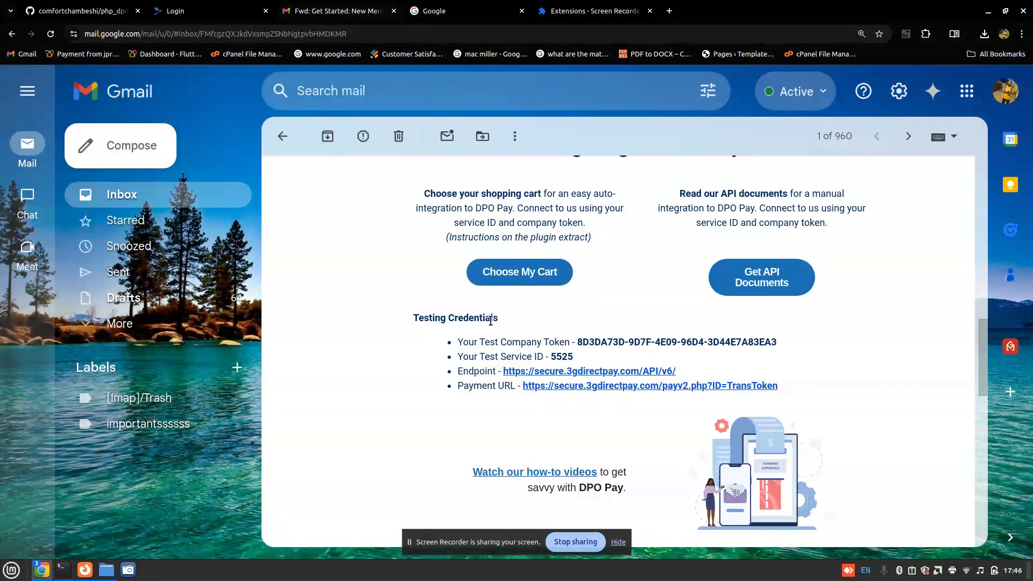
mouse_move(260, 125)
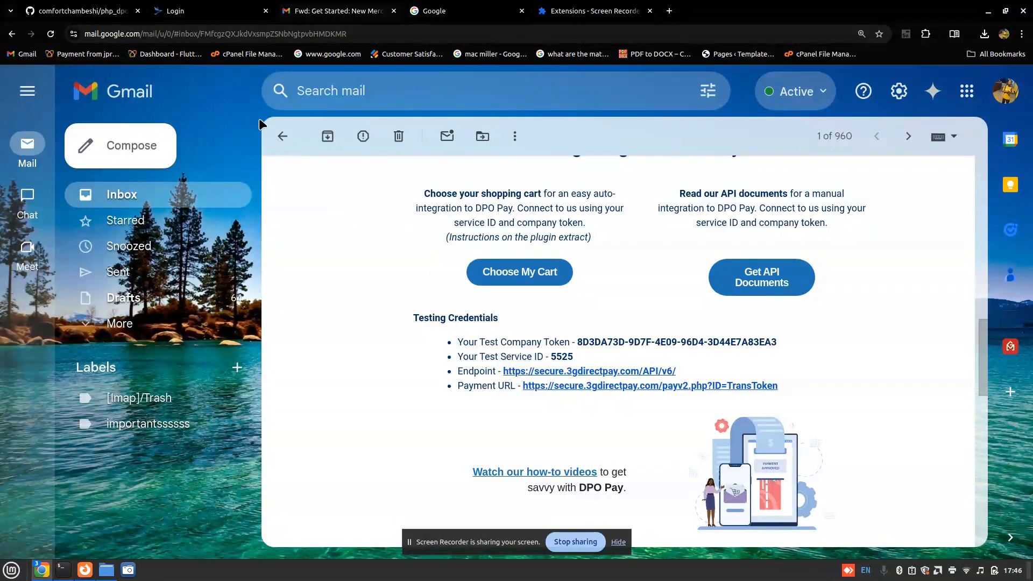
Compare the README's your_company_token placeholder with Gmail's test service ID 5525.
left_click(81, 11)
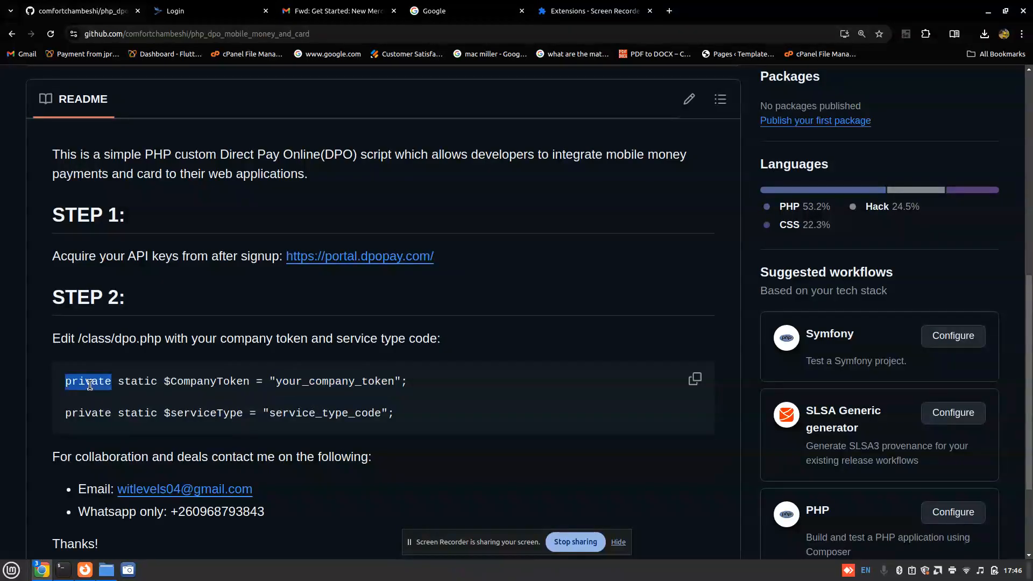
double_click(334, 381)
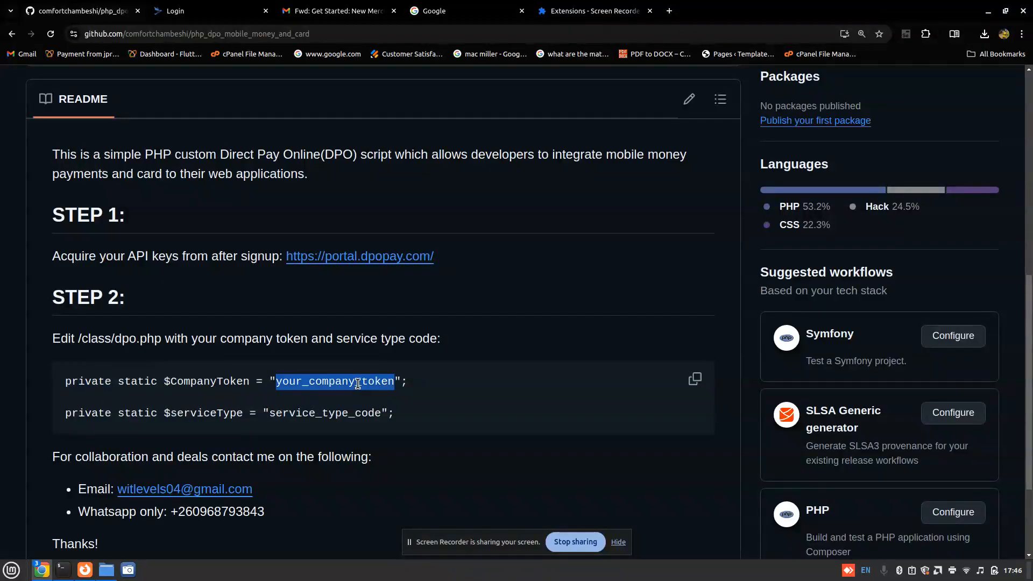
mouse_move(275, 330)
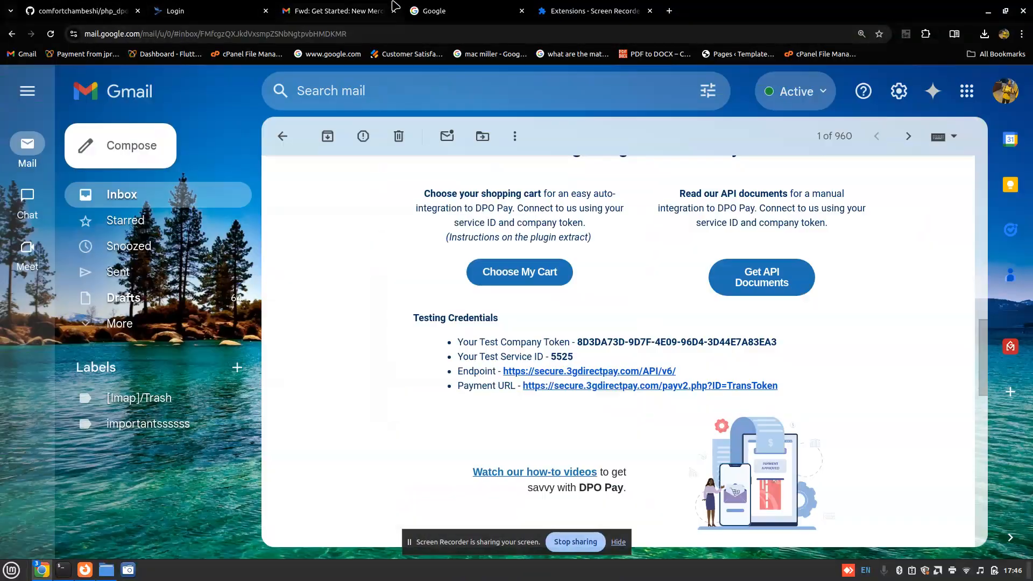
double_click(562, 356)
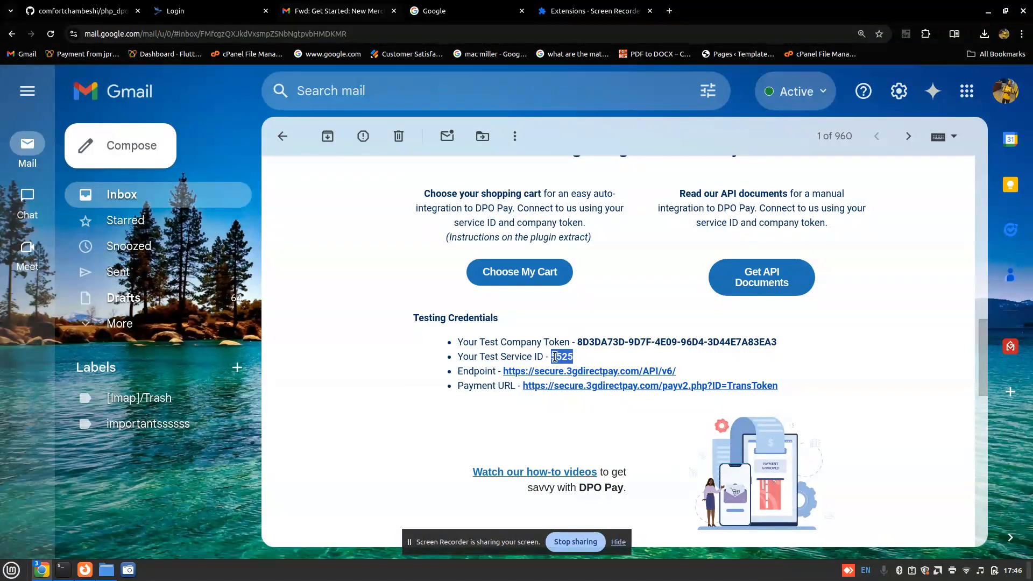
left_click(78, 10)
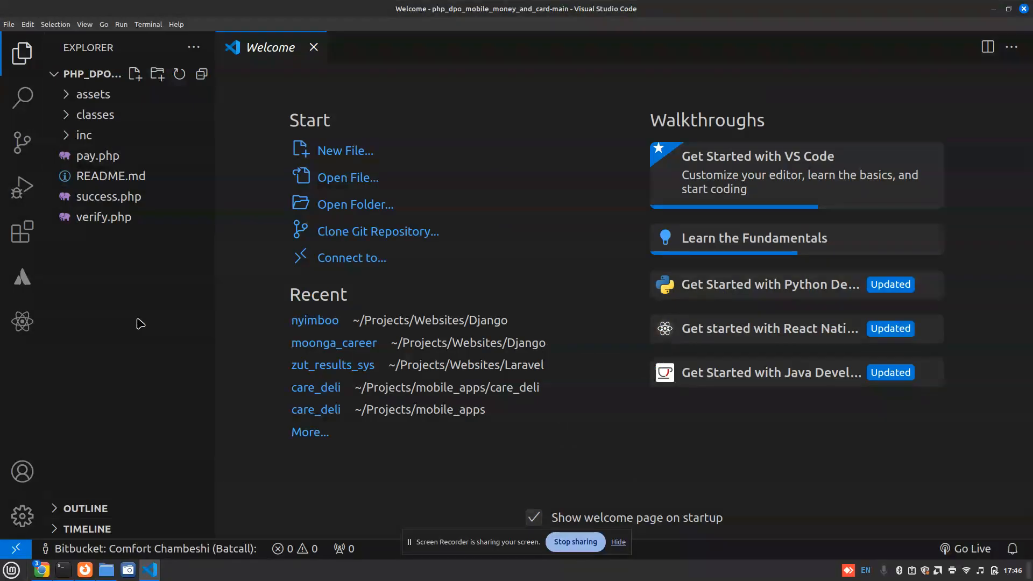
mouse_move(91, 133)
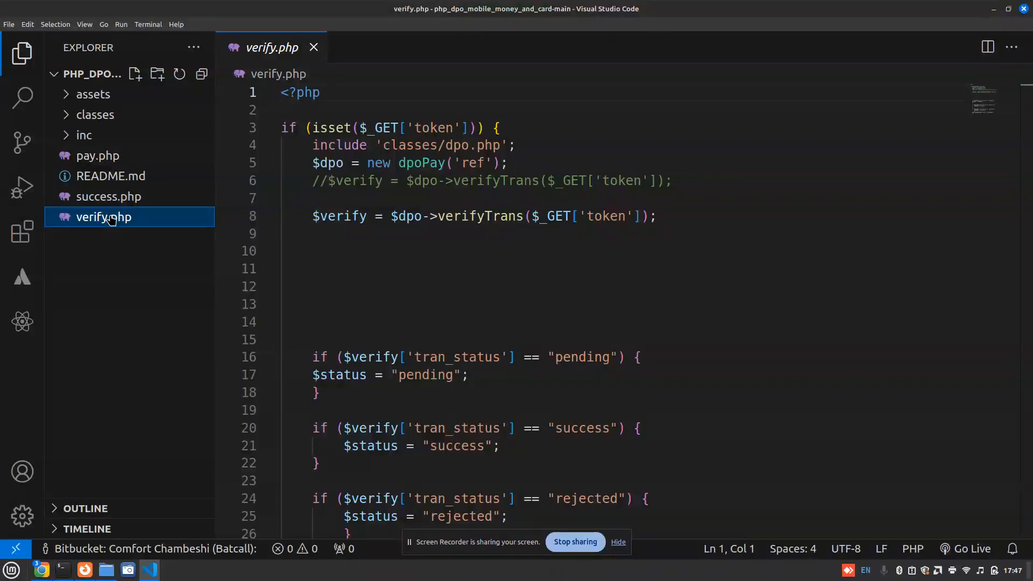
Review success.php, pay.php and inc/submit.inc.php, then expand classes to reach dpo.php.
left_click(108, 195)
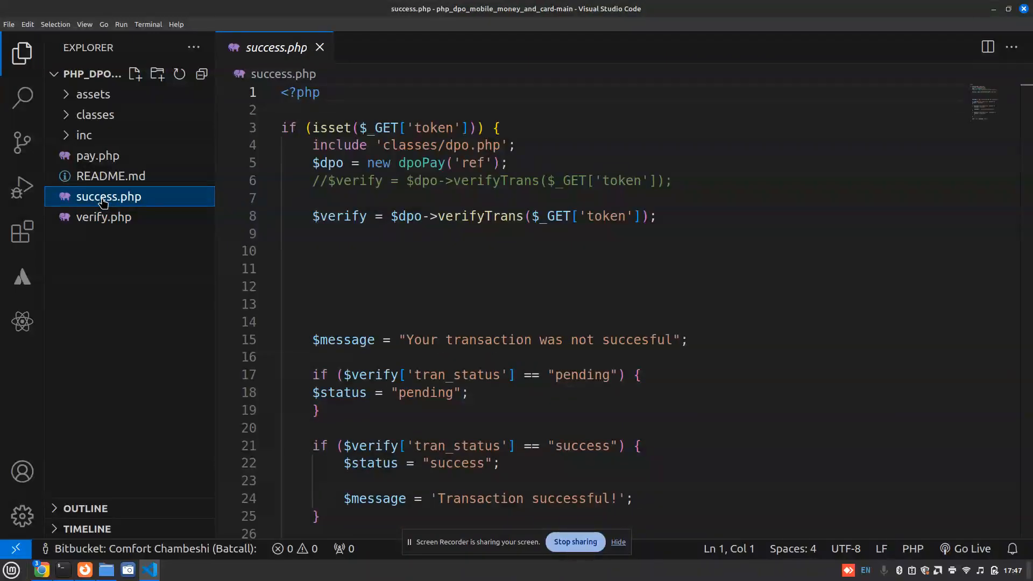
left_click(450, 204)
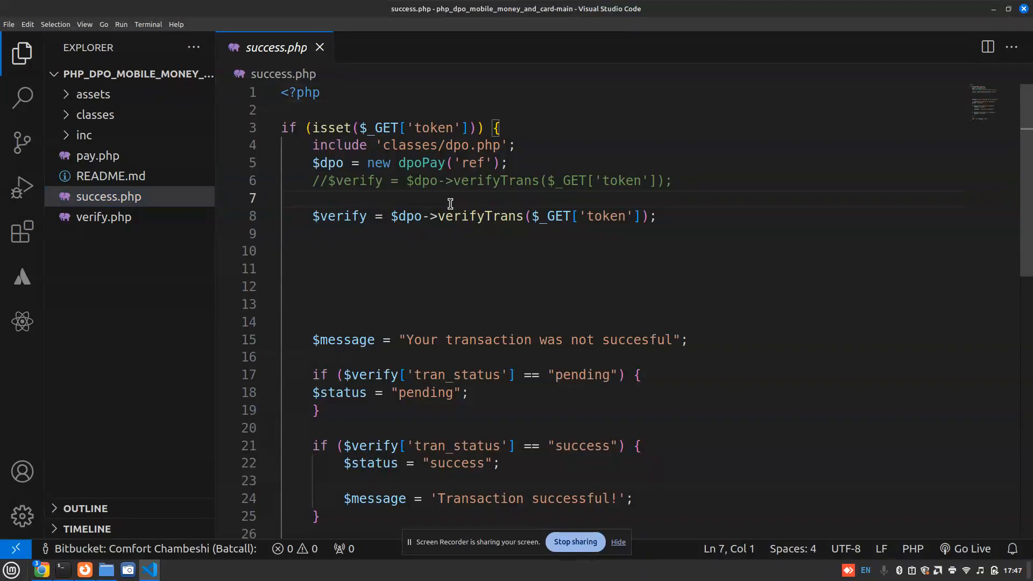
mouse_move(530, 277)
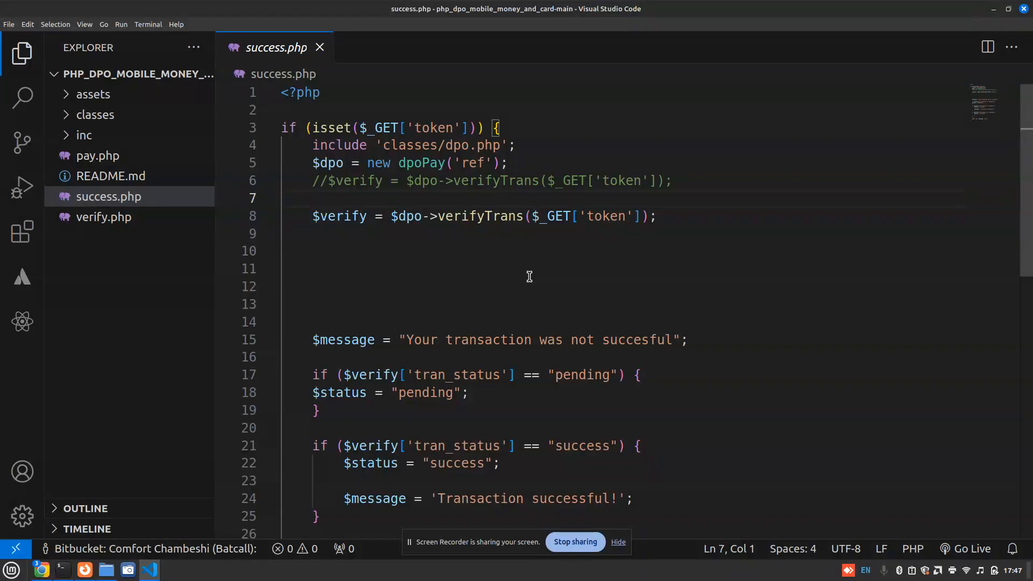
left_click(98, 155)
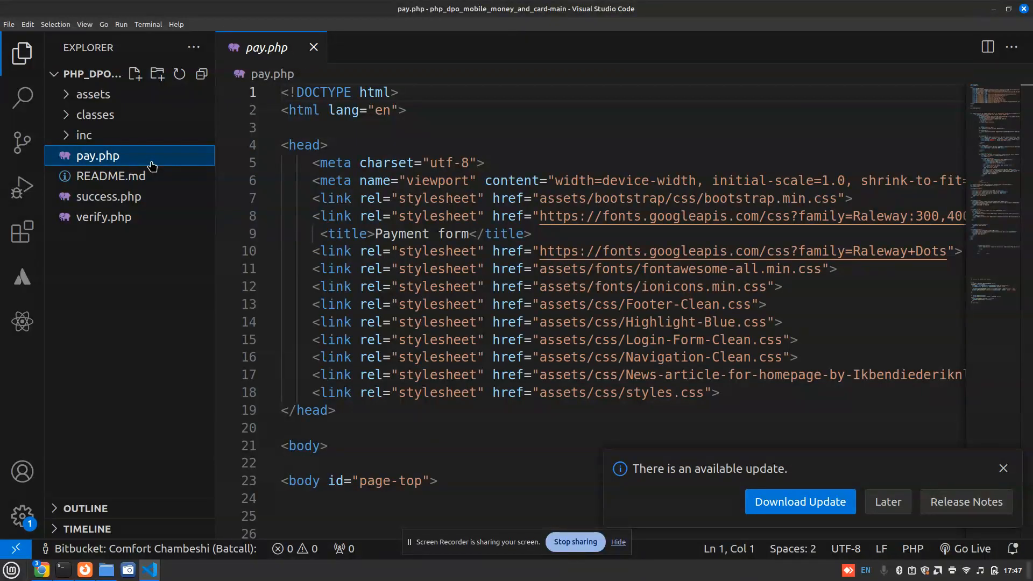
mouse_move(293, 182)
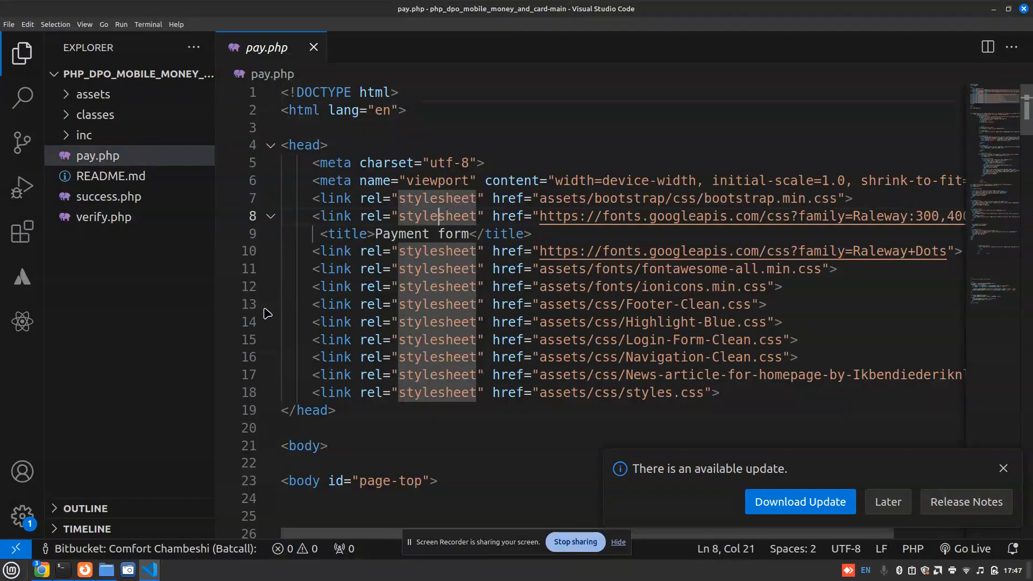
left_click(84, 136)
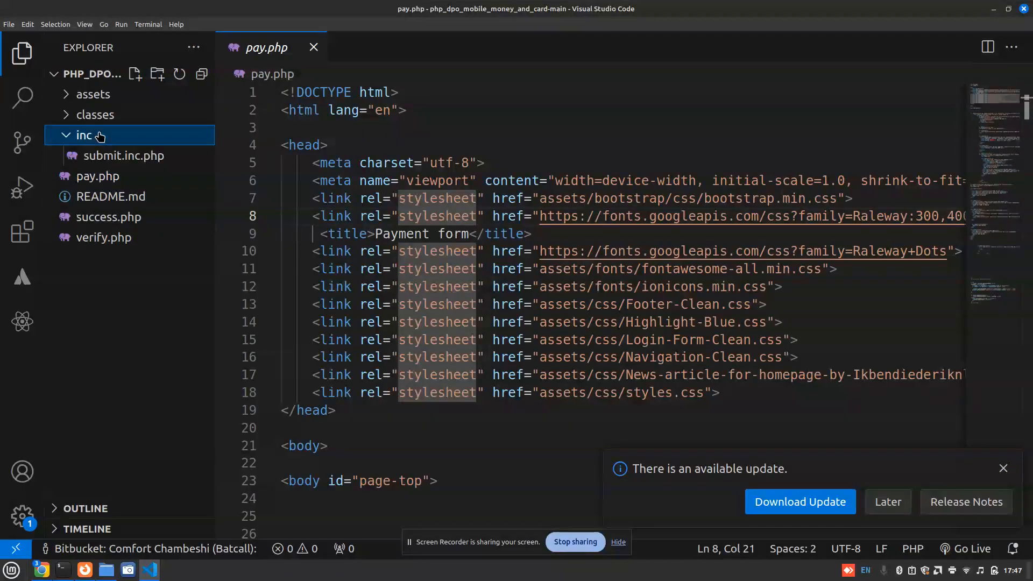
mouse_move(129, 157)
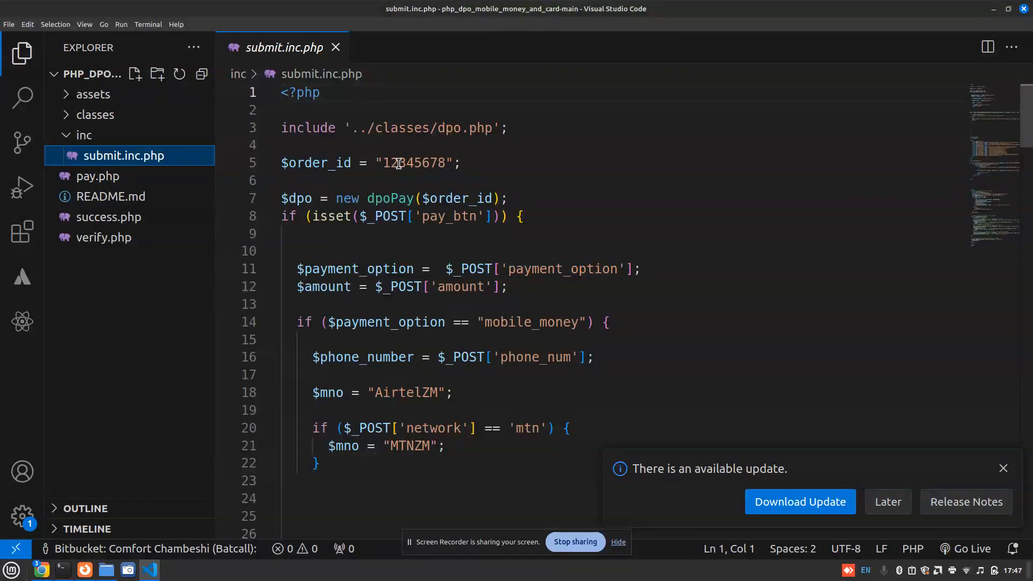
mouse_move(426, 310)
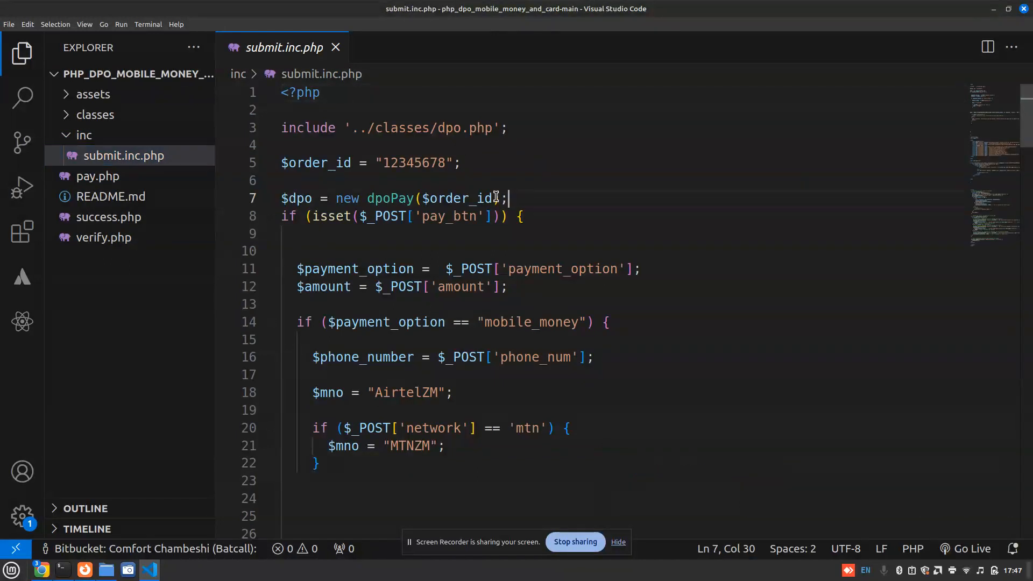
double_click(382, 216)
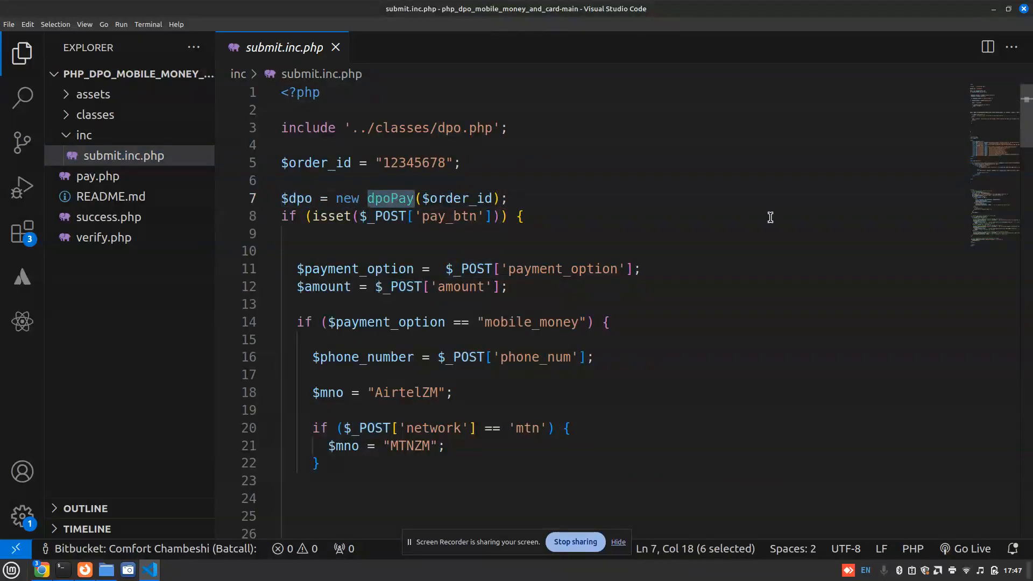
mouse_move(383, 215)
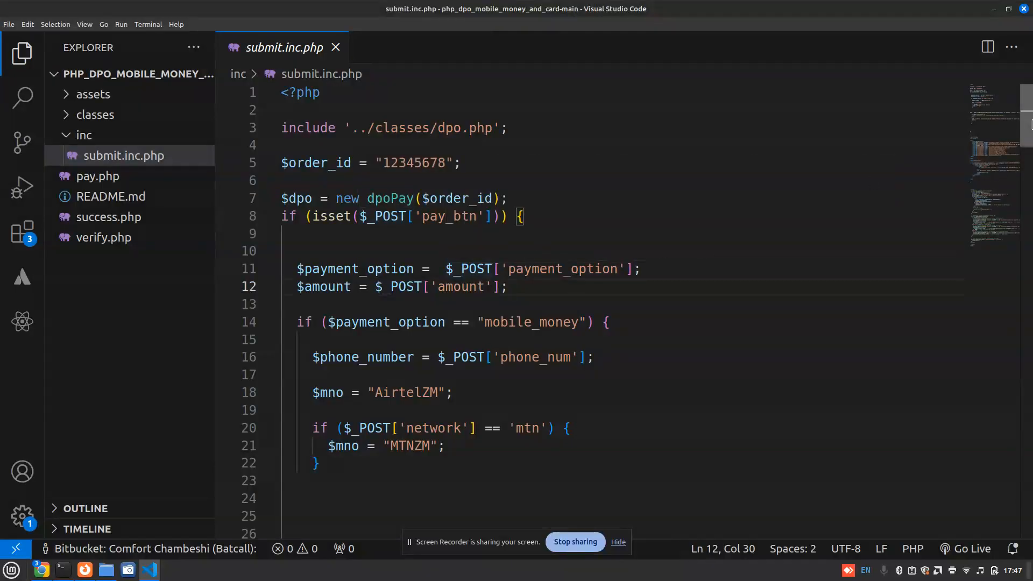
scroll("down", 3)
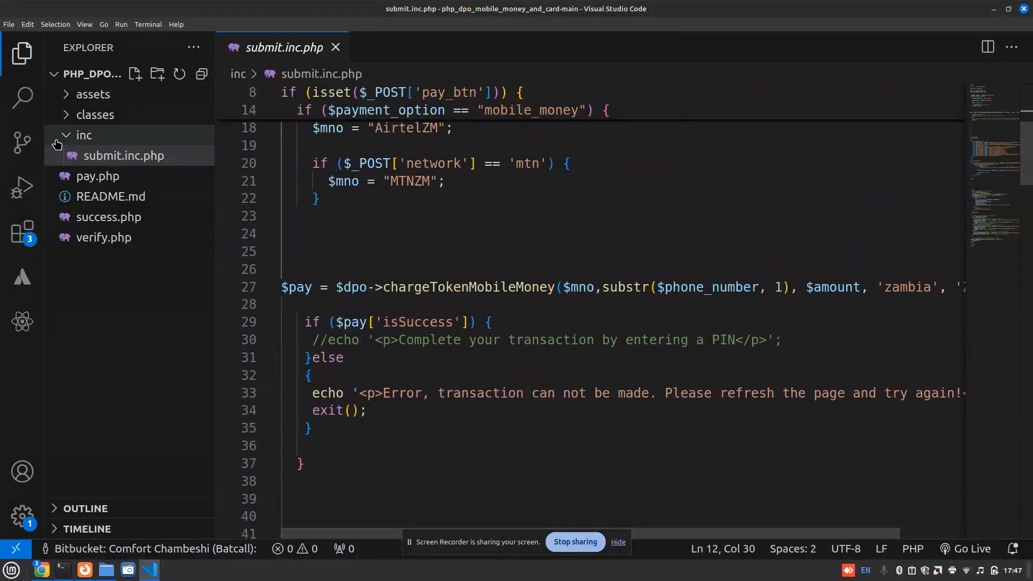
left_click(96, 114)
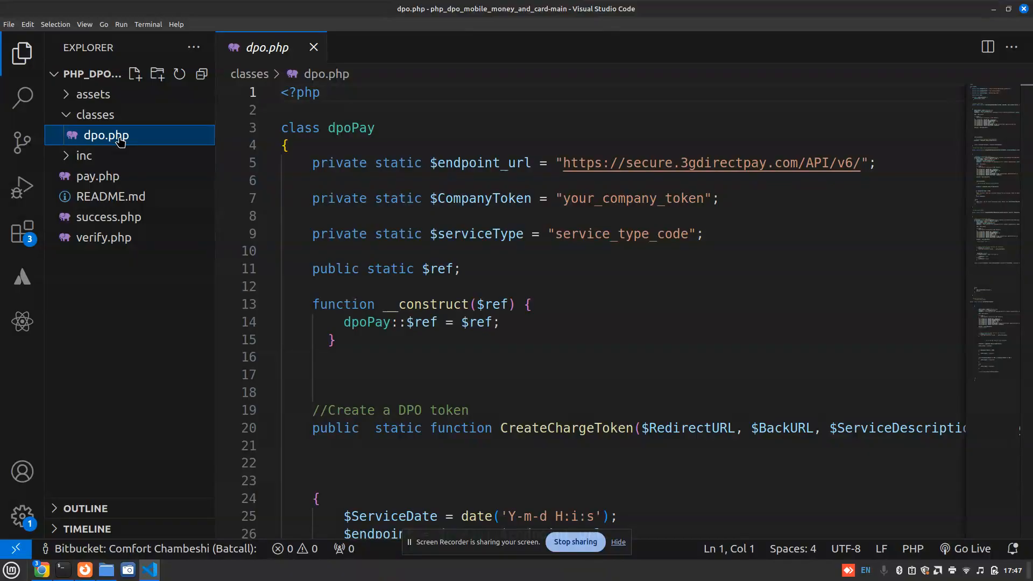
left_click(93, 95)
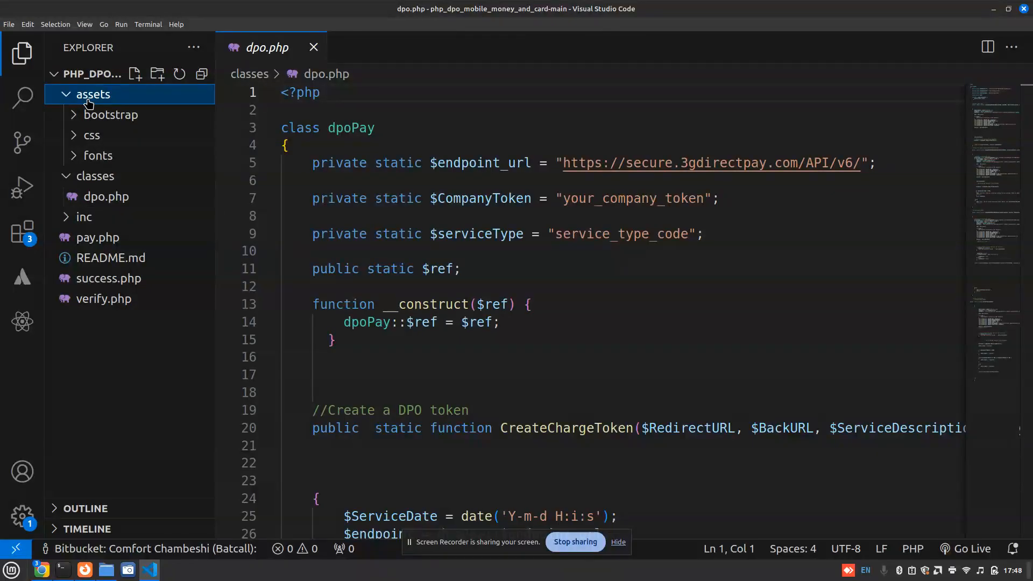
left_click(91, 95)
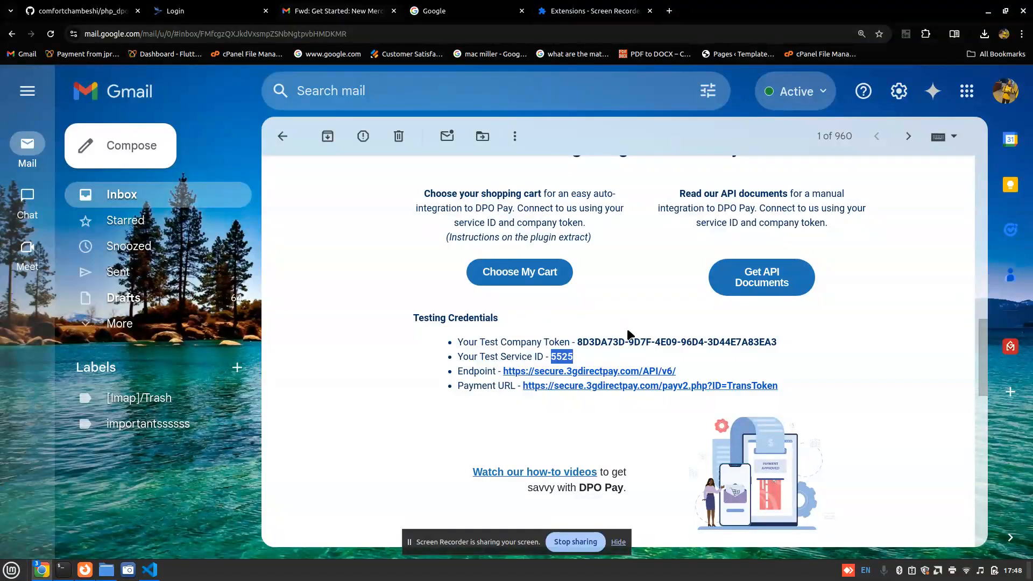
left_click_drag(577, 342, 775, 343)
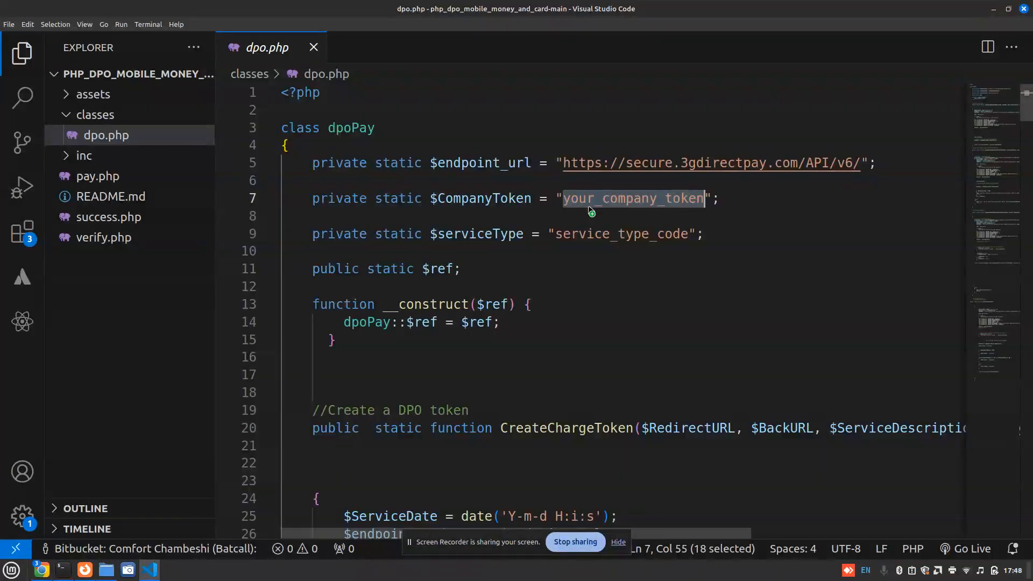
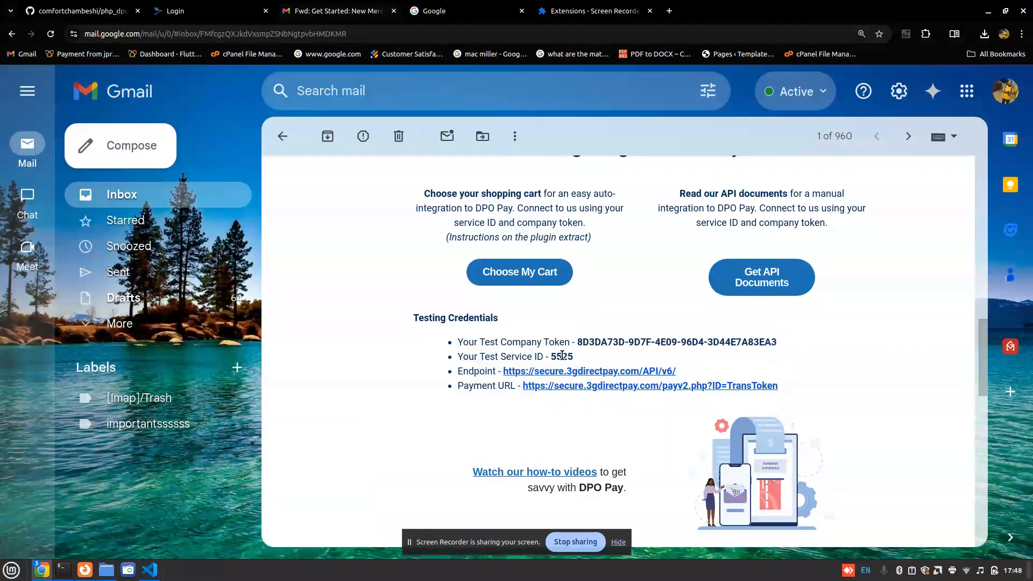
right_click(561, 357)
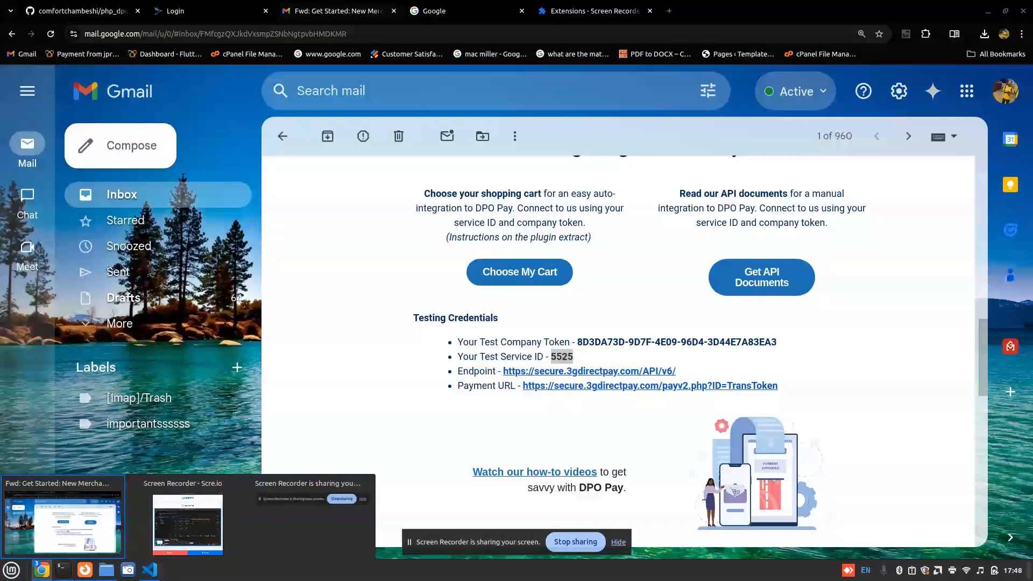
left_click(81, 11)
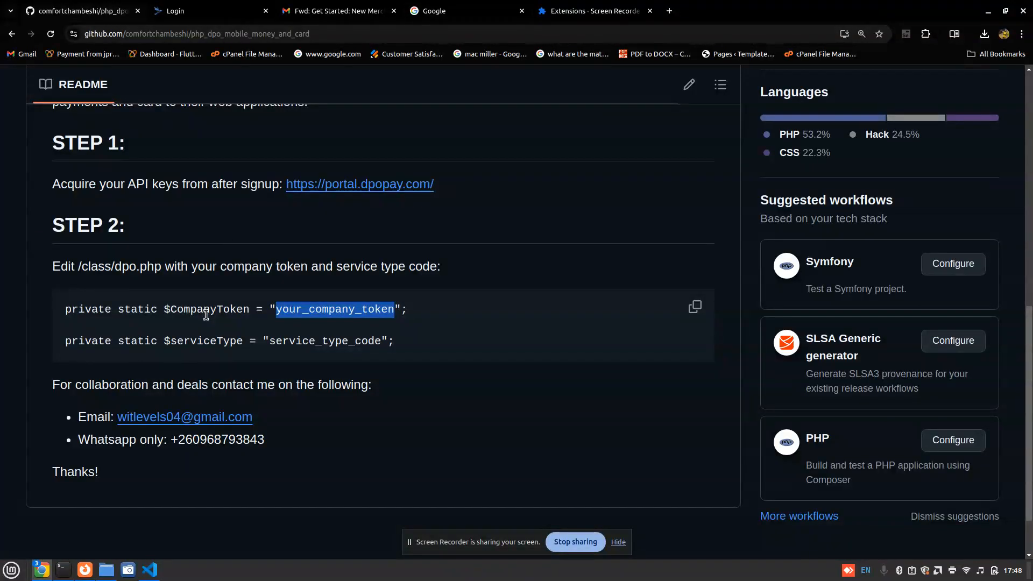
mouse_move(670, 9)
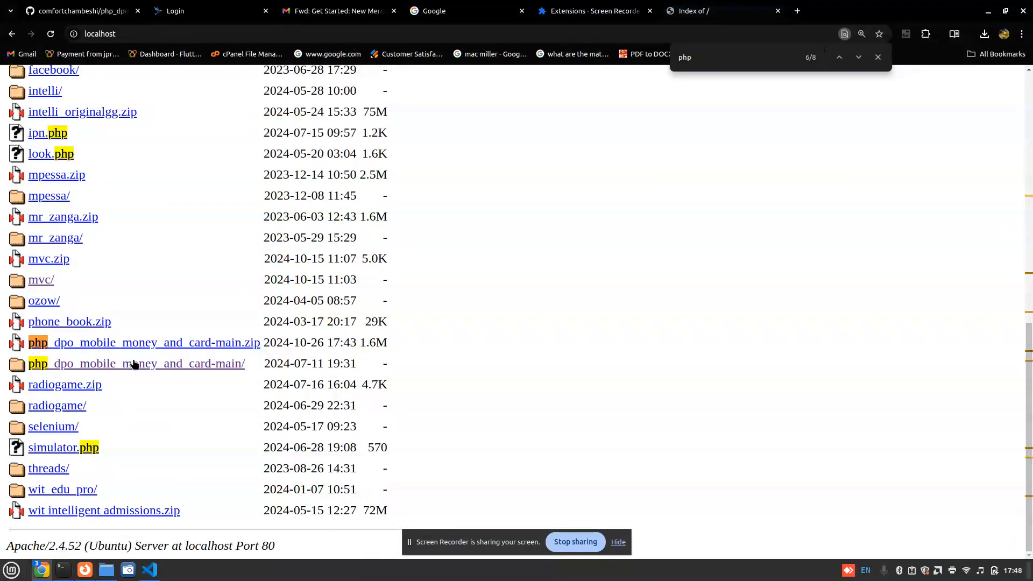
Load localhost/php_dpo_mobile_money_and_card-main/pay.php in Chrome and return to the code.
left_click(148, 363)
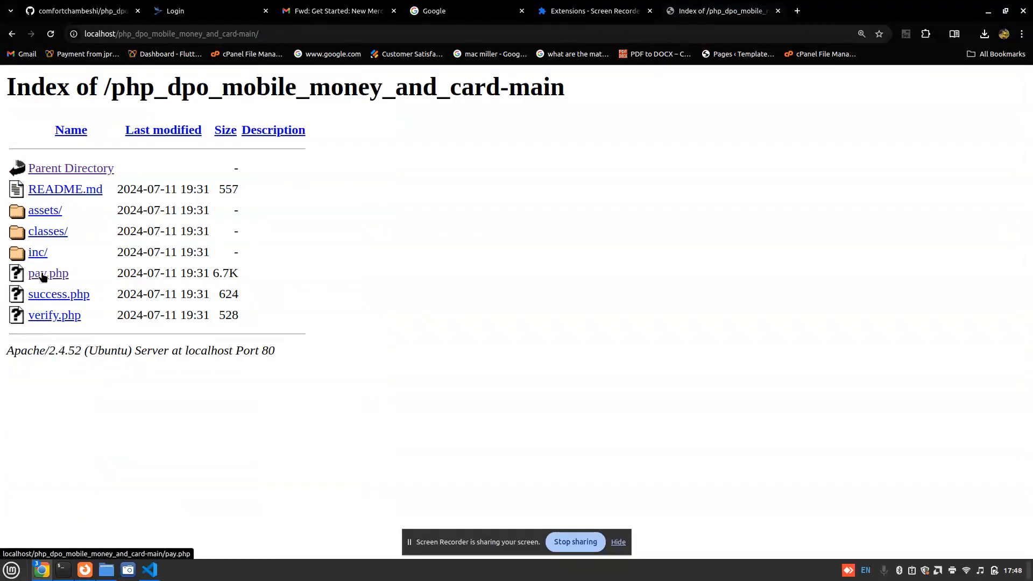
left_click(47, 273)
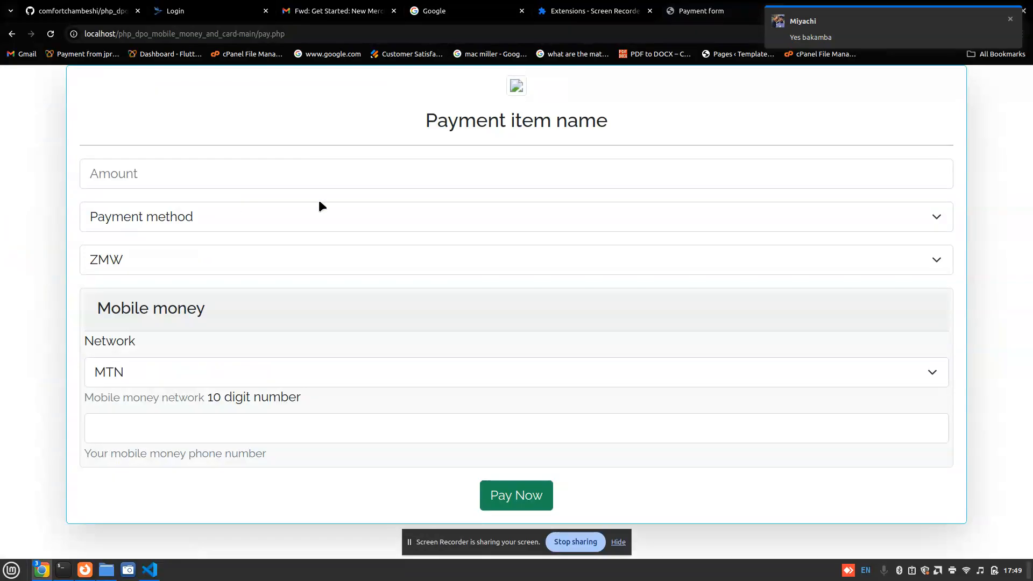
mouse_move(510, 139)
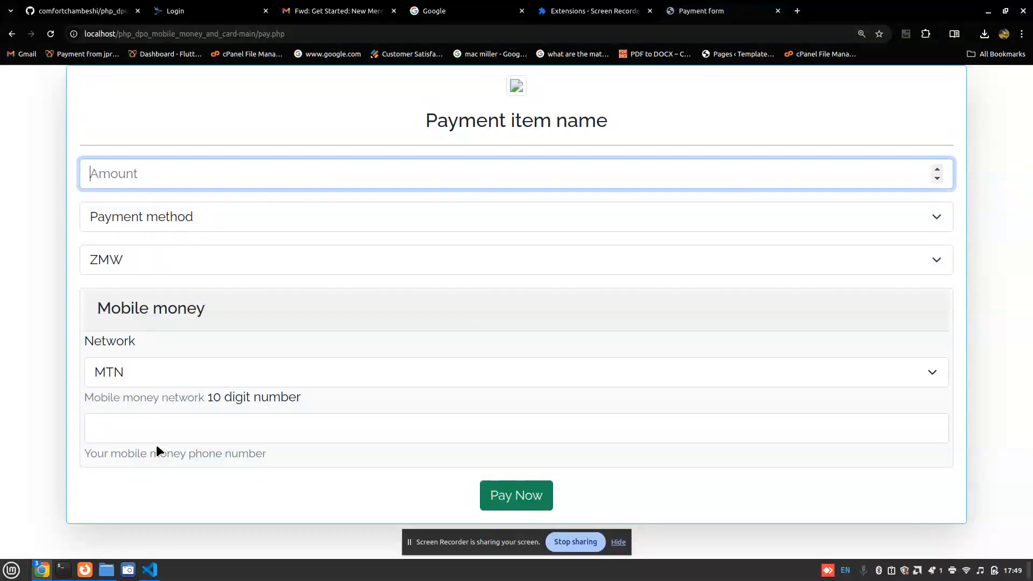
left_click(149, 570)
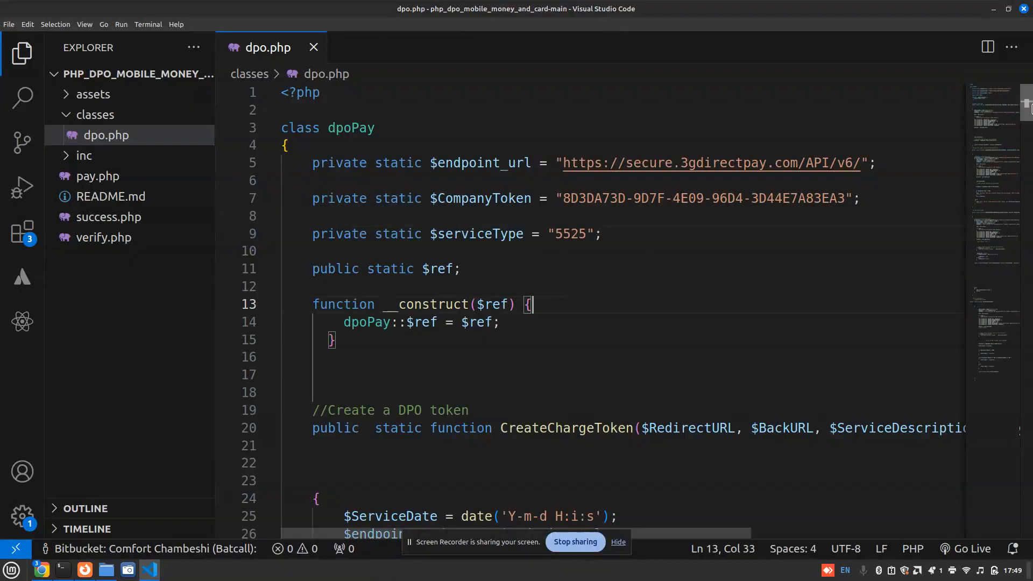
Scroll through the dpoPay class in classes/dpo.php to read its methods.
scroll("down", 3)
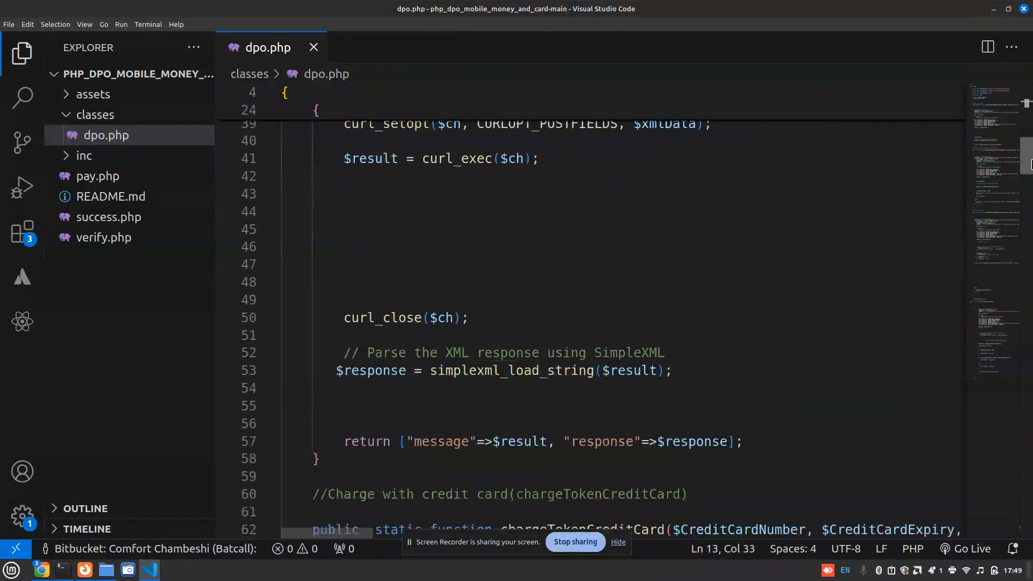
scroll("down", 3)
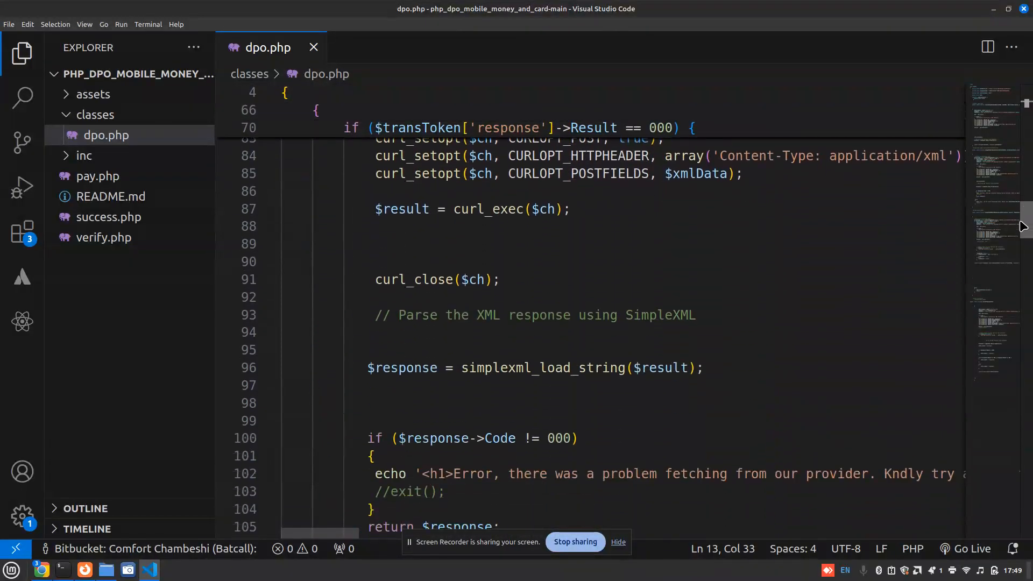
scroll("down", 3)
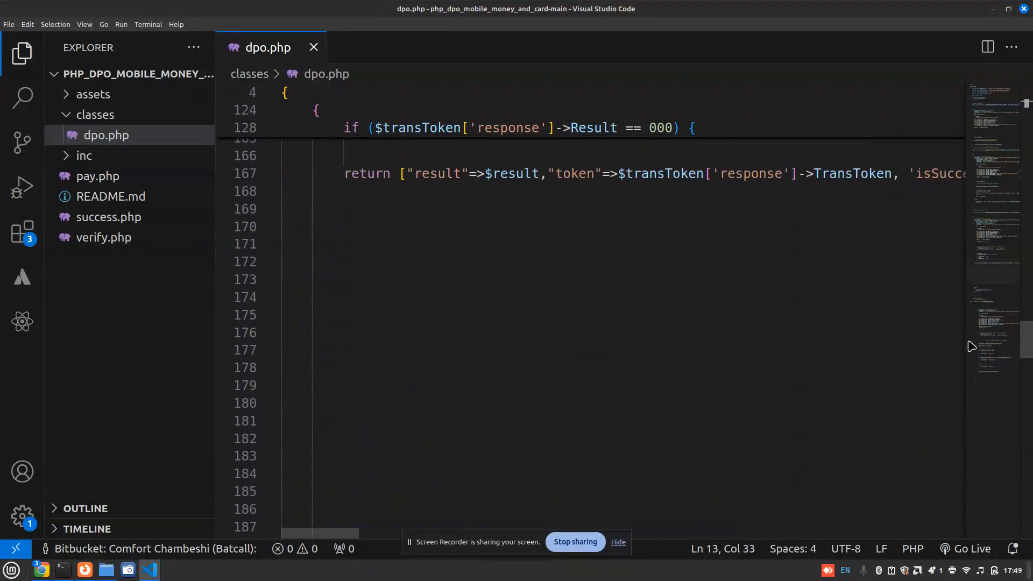
scroll("up", 3)
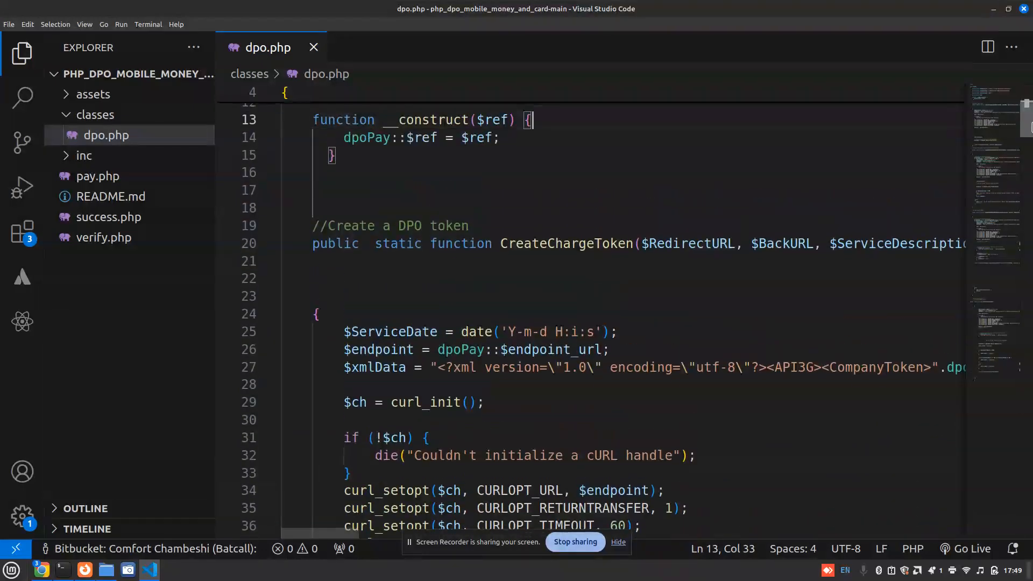
scroll("down", 3)
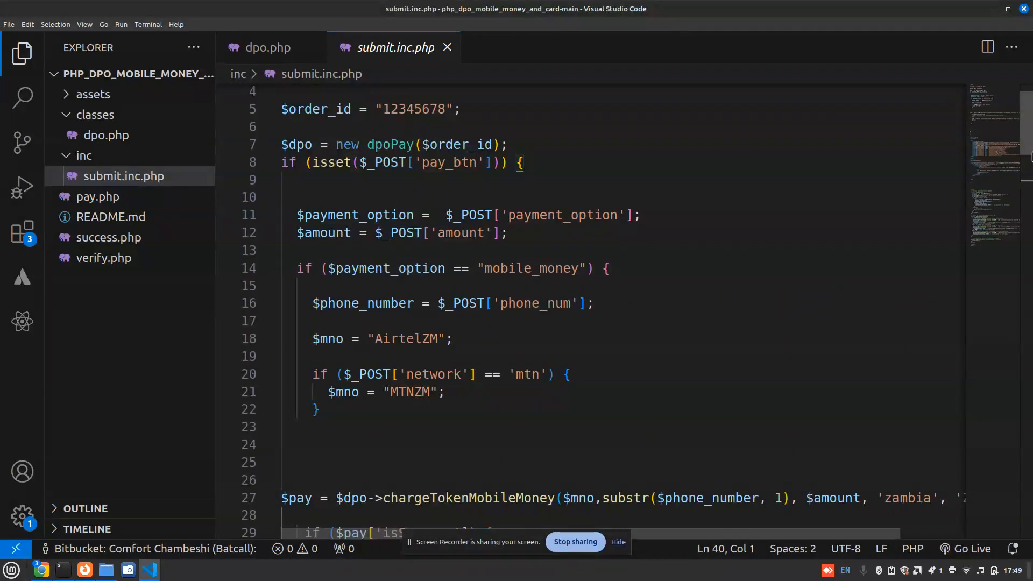
scroll("down", 3)
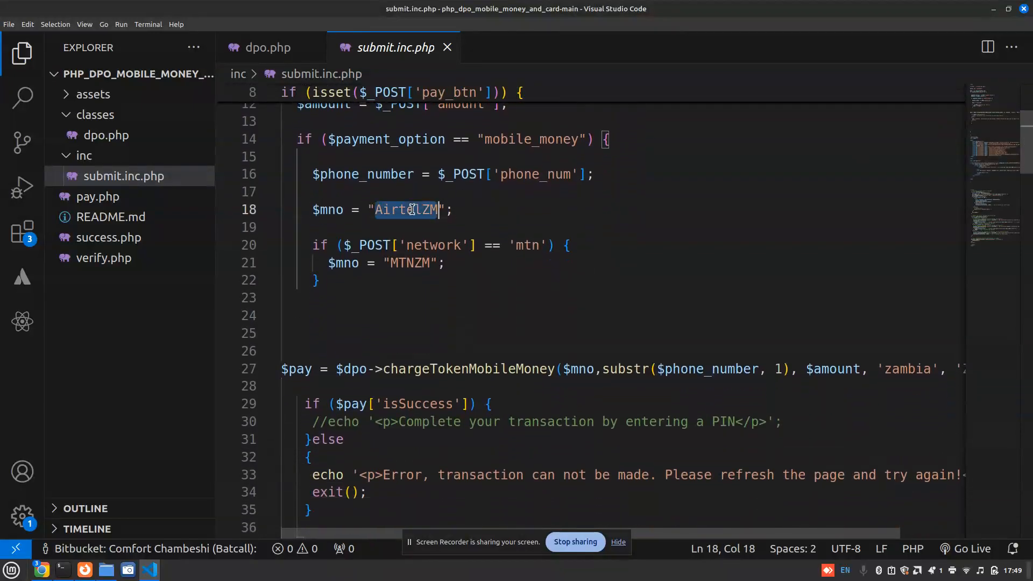
double_click(407, 210)
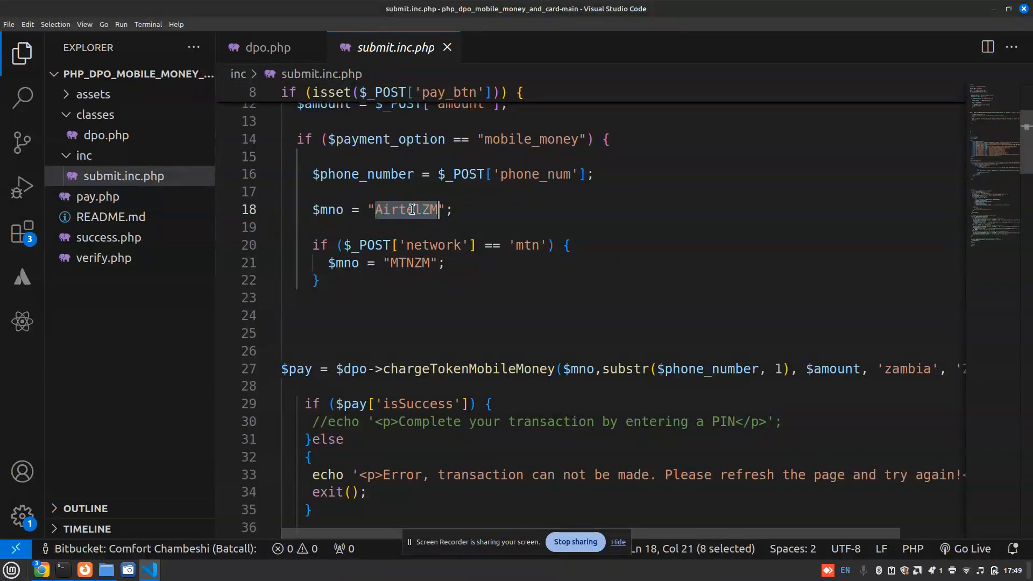
type("U")
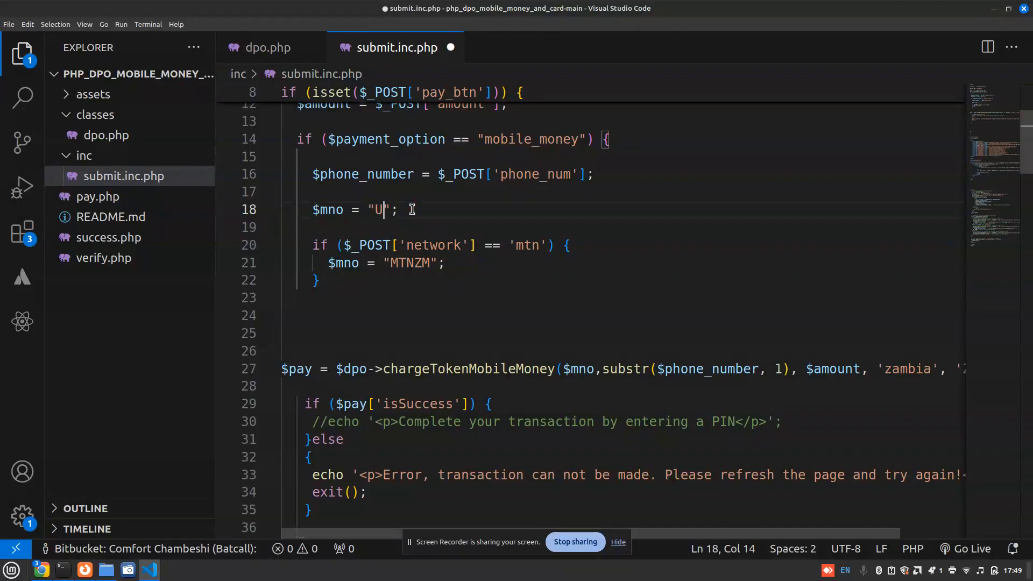
type("ganda")
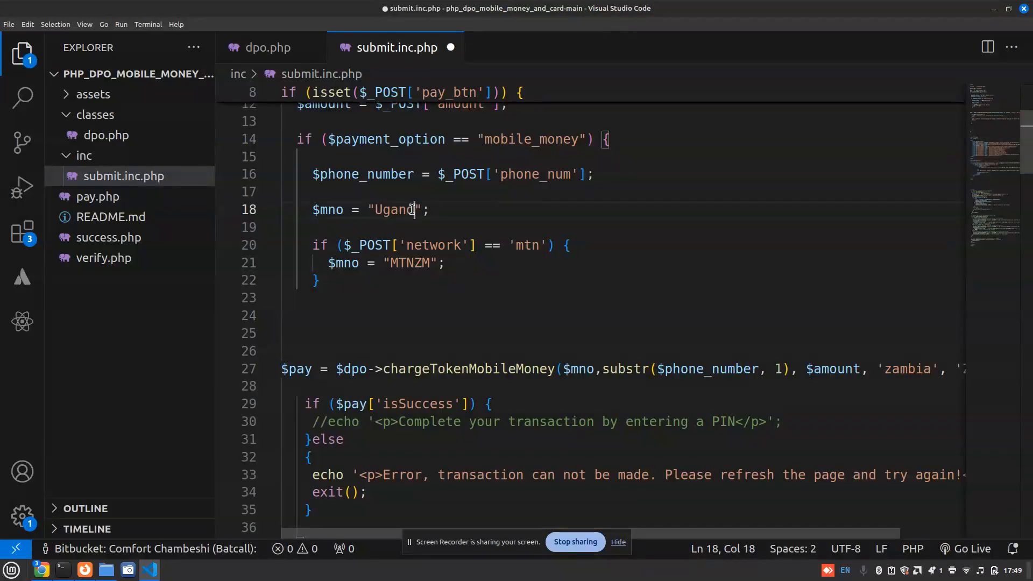
type("AirtelZM")
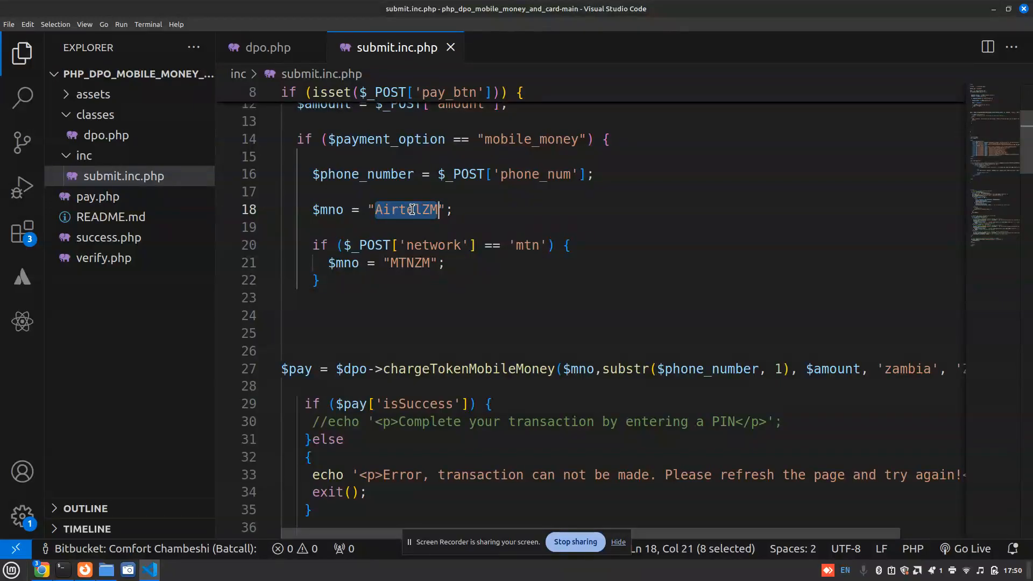
type("DRC")
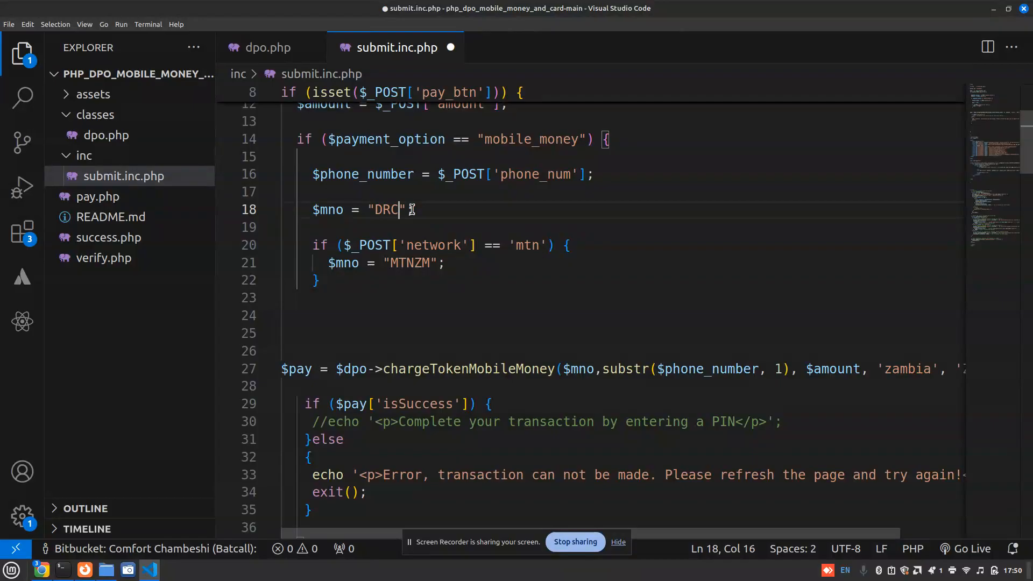
type("Cngo")
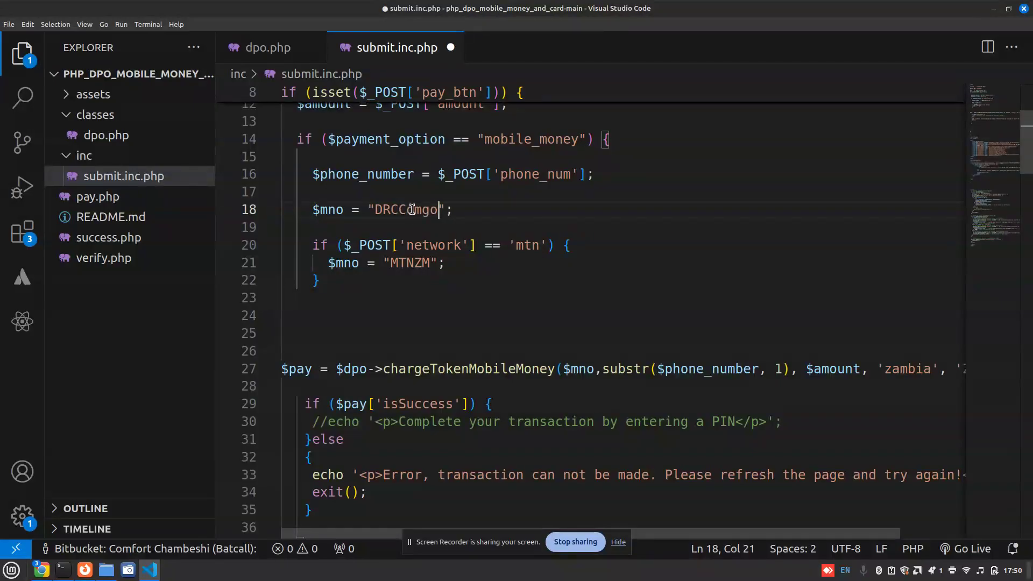
type("Ai")
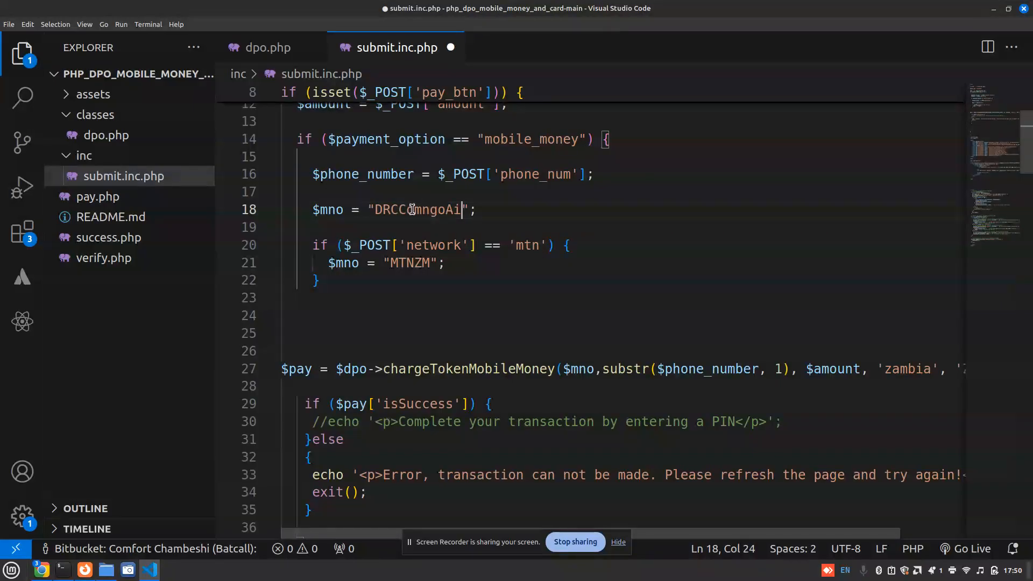
type("rtelZM")
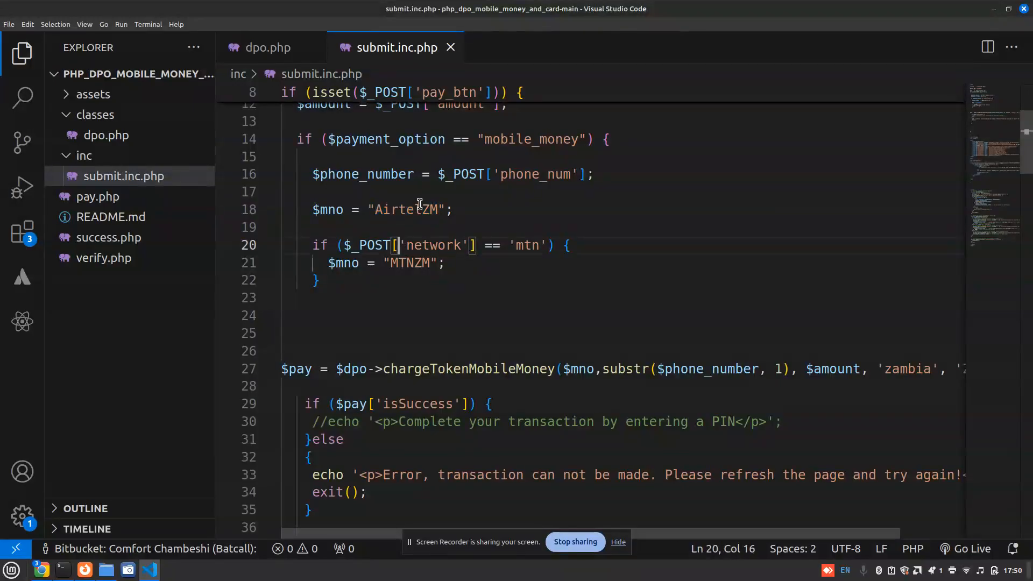
double_click(404, 210)
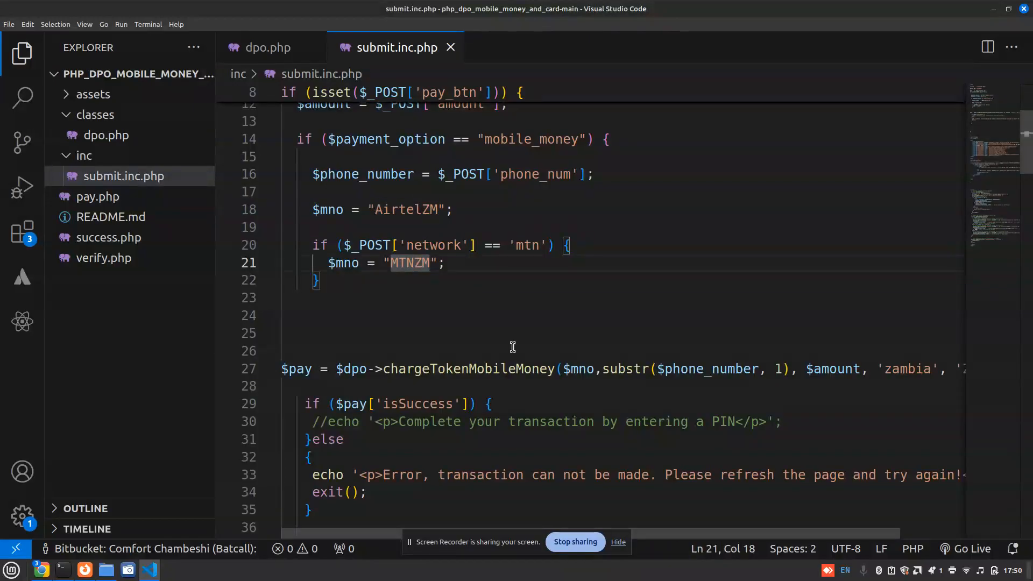
left_click(398, 209)
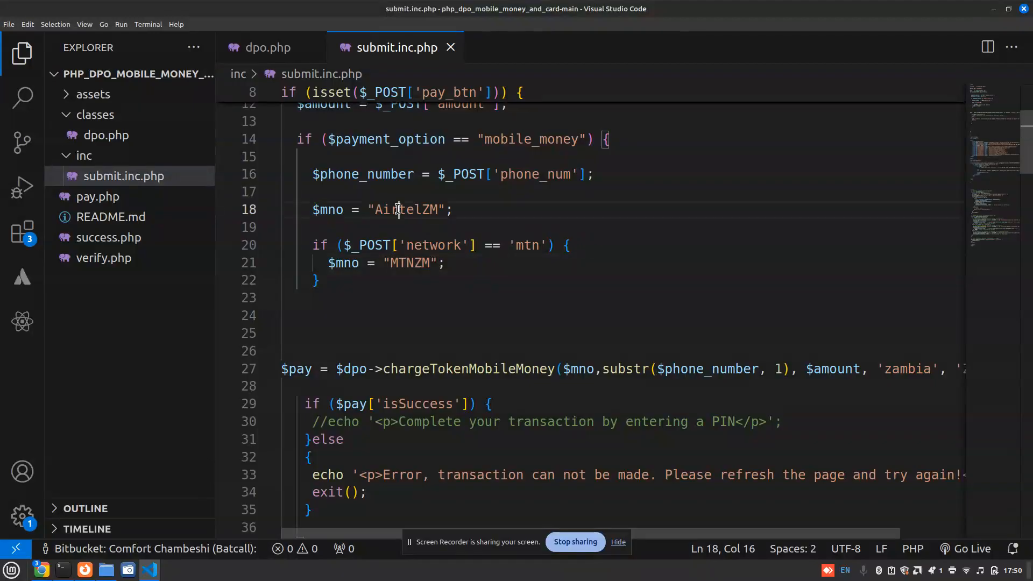
key("BackSpace")
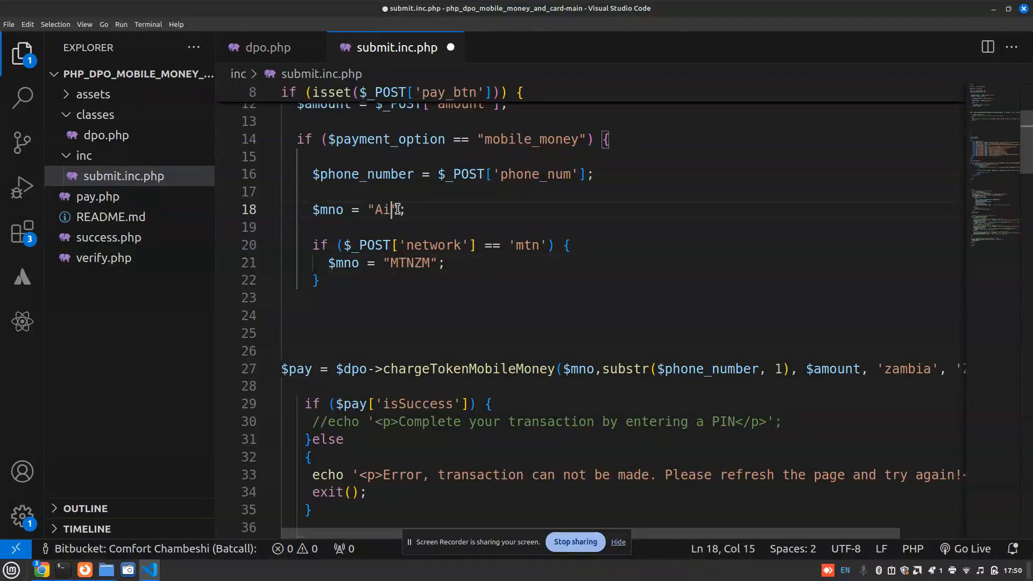
type("telDRC")
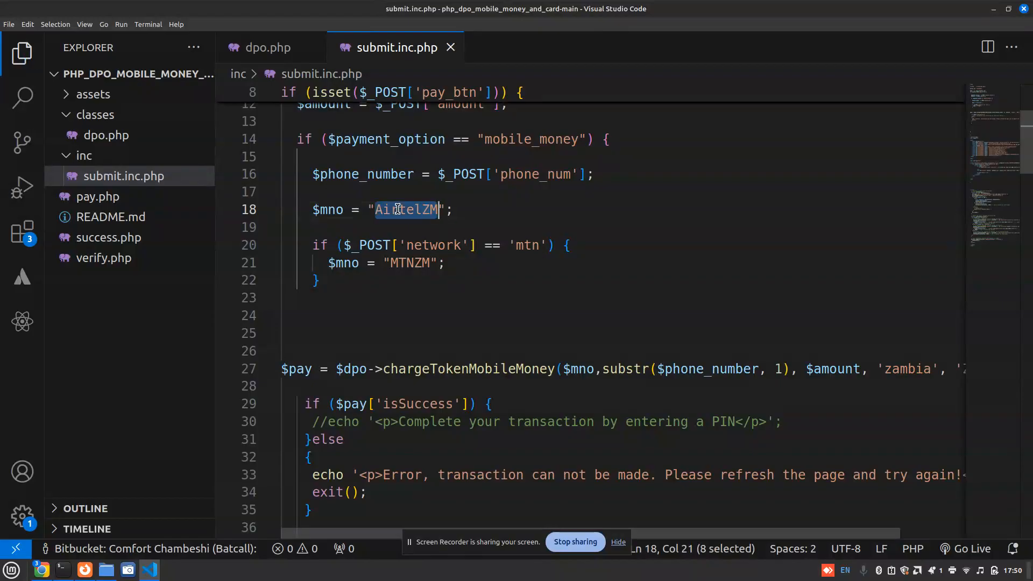
type("Airtel")
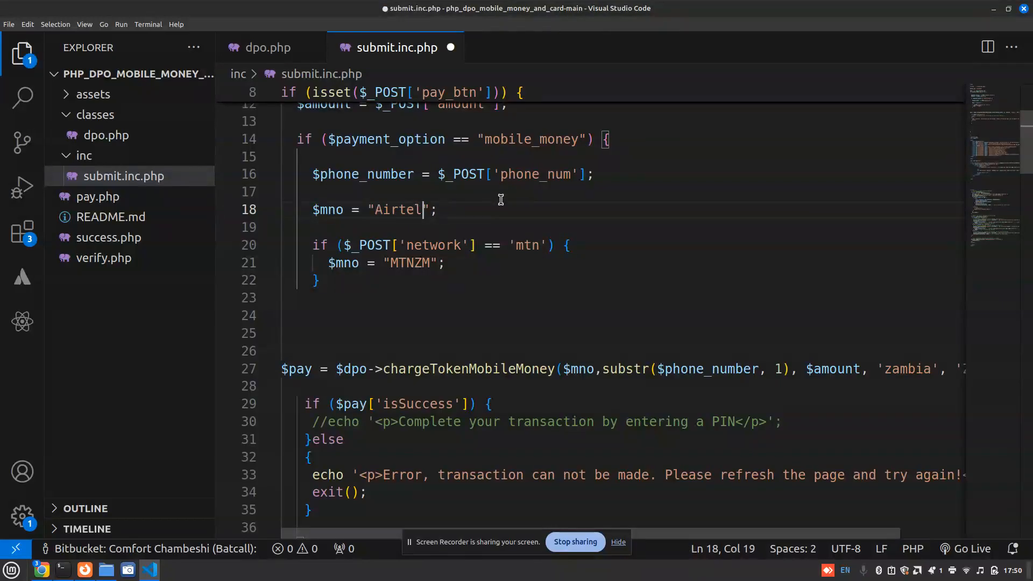
type("UG")
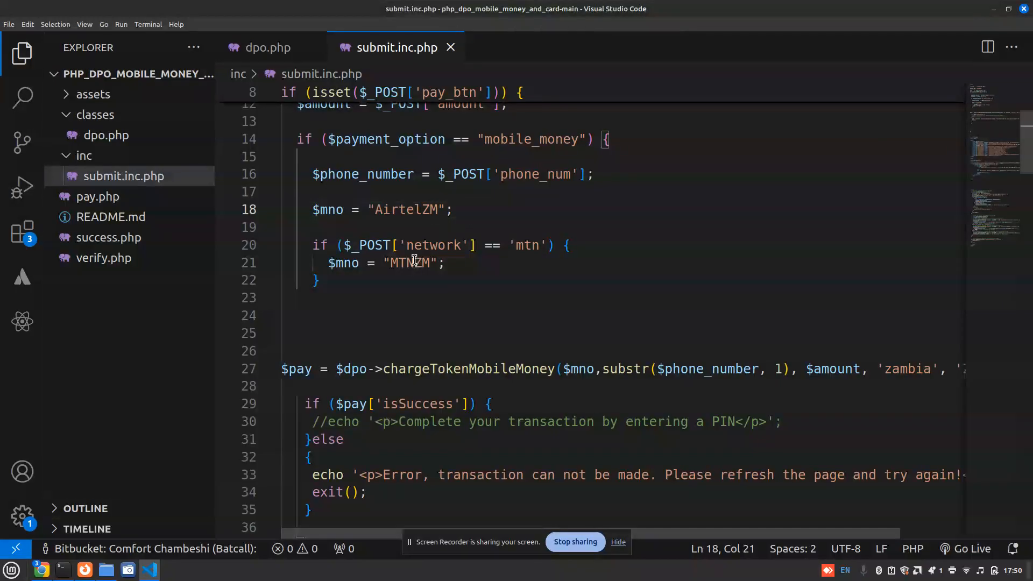
double_click(408, 263)
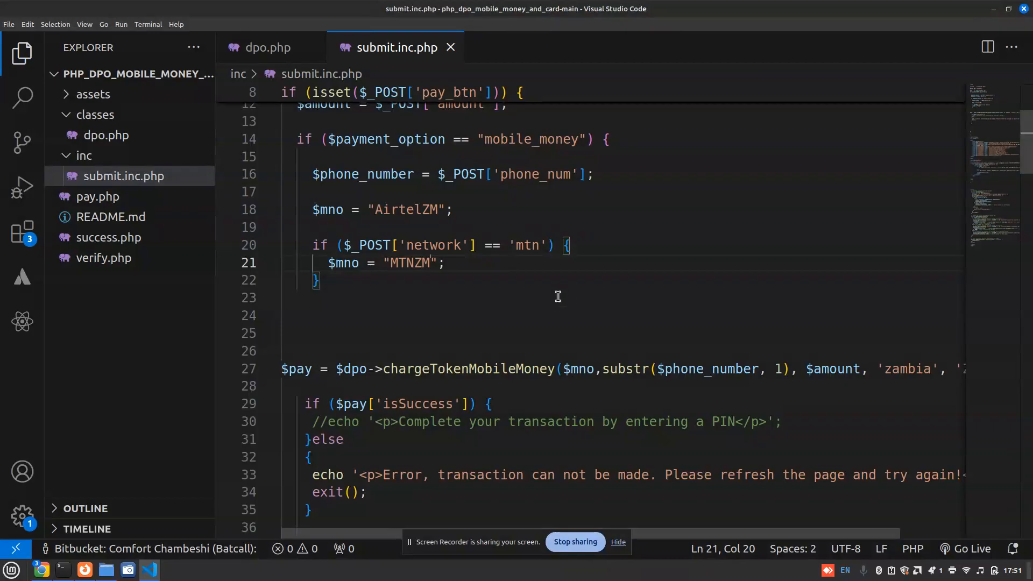
mouse_move(60, 467)
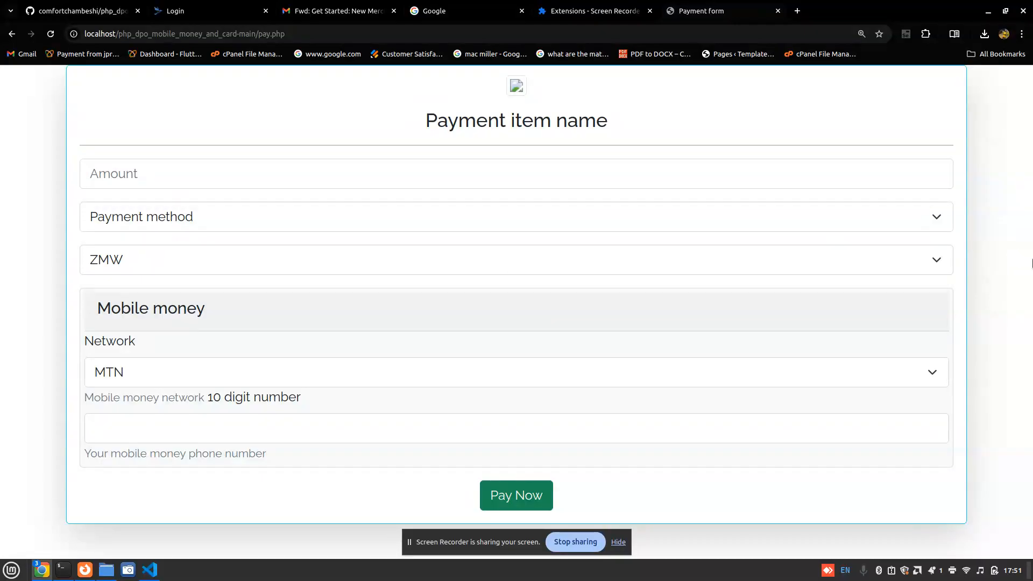
Focus the Amount field and choose Card to preview the card detail fields.
left_click(276, 170)
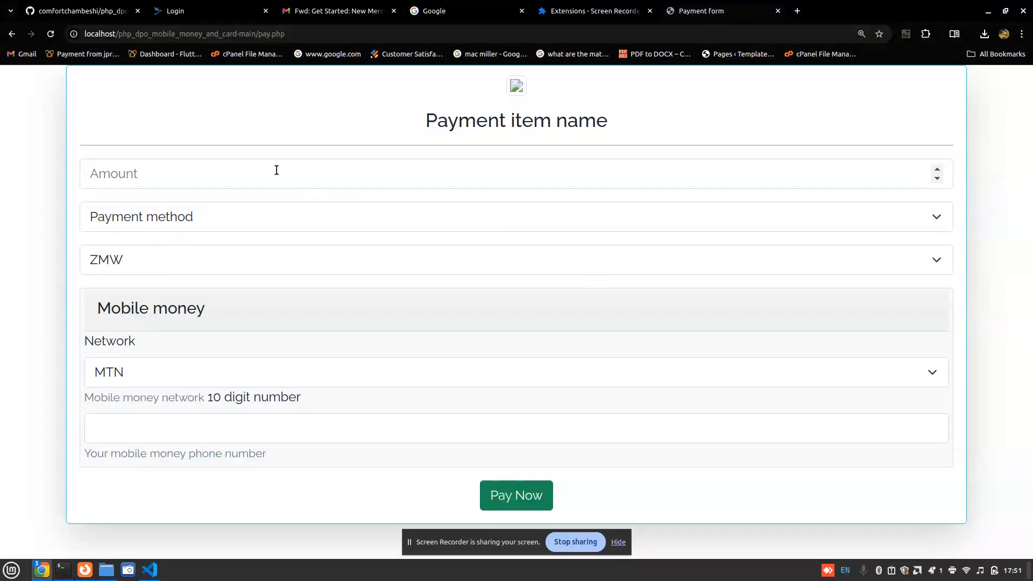
left_click(275, 172)
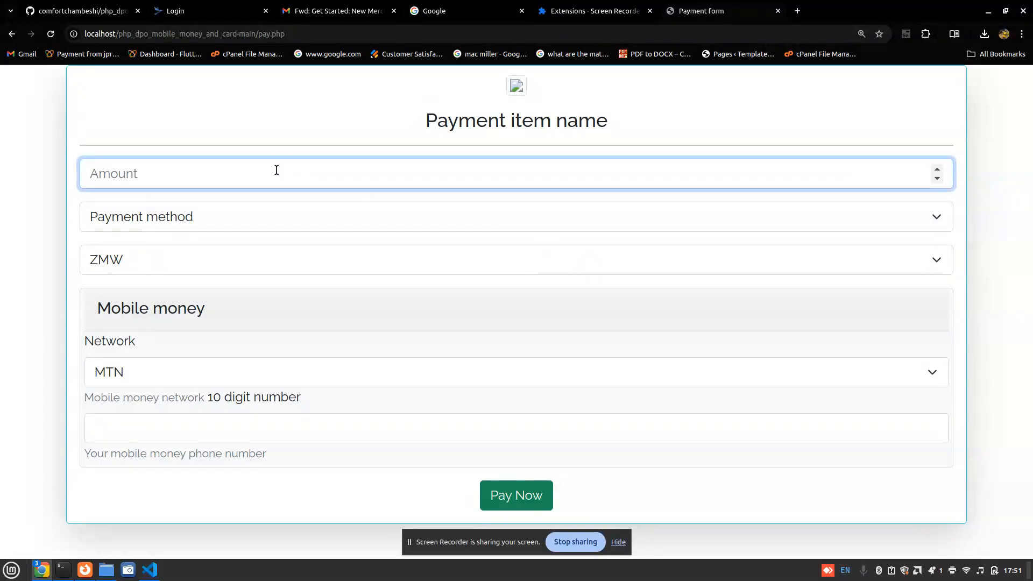
left_click(276, 172)
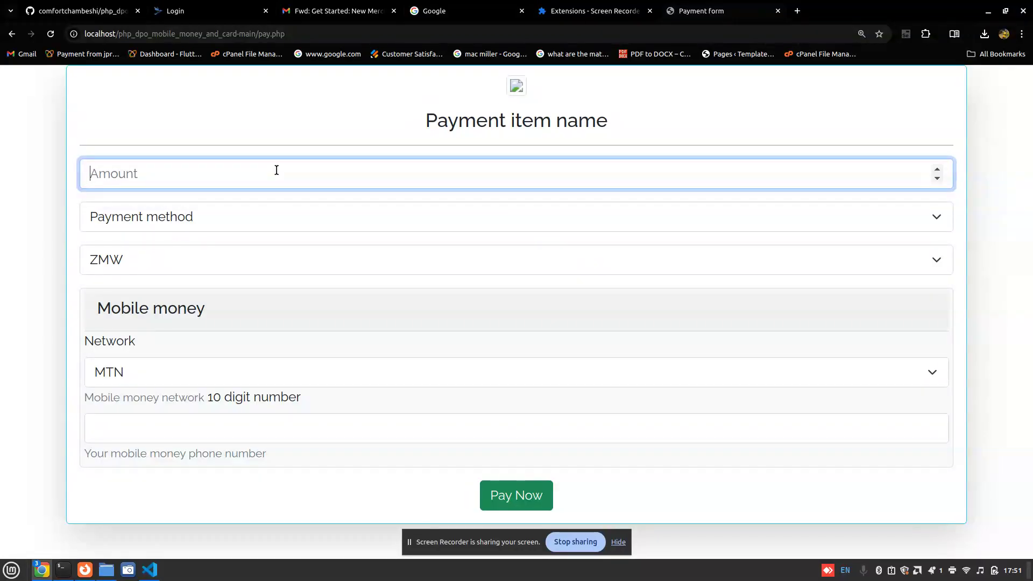
mouse_move(240, 232)
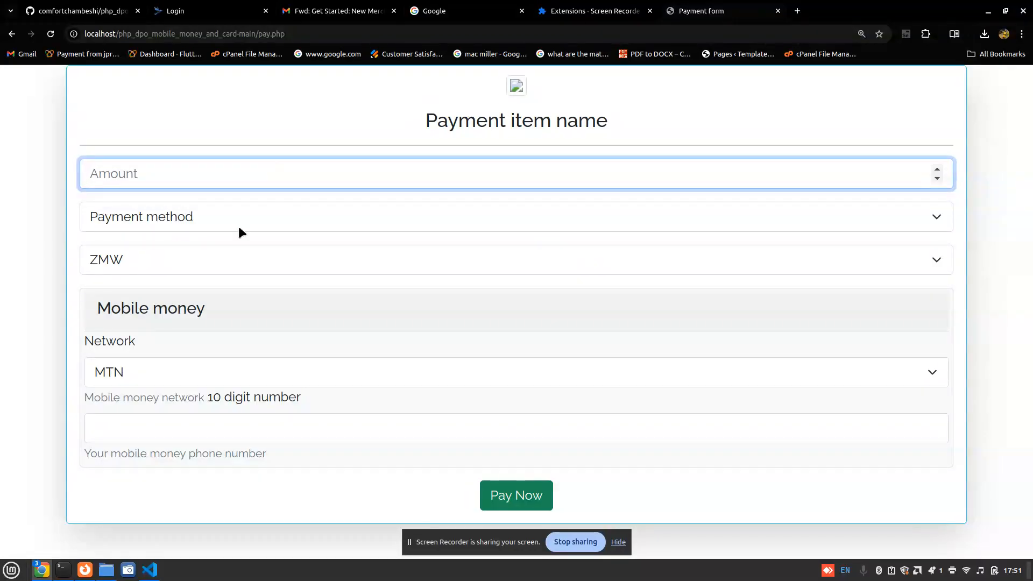
mouse_move(178, 226)
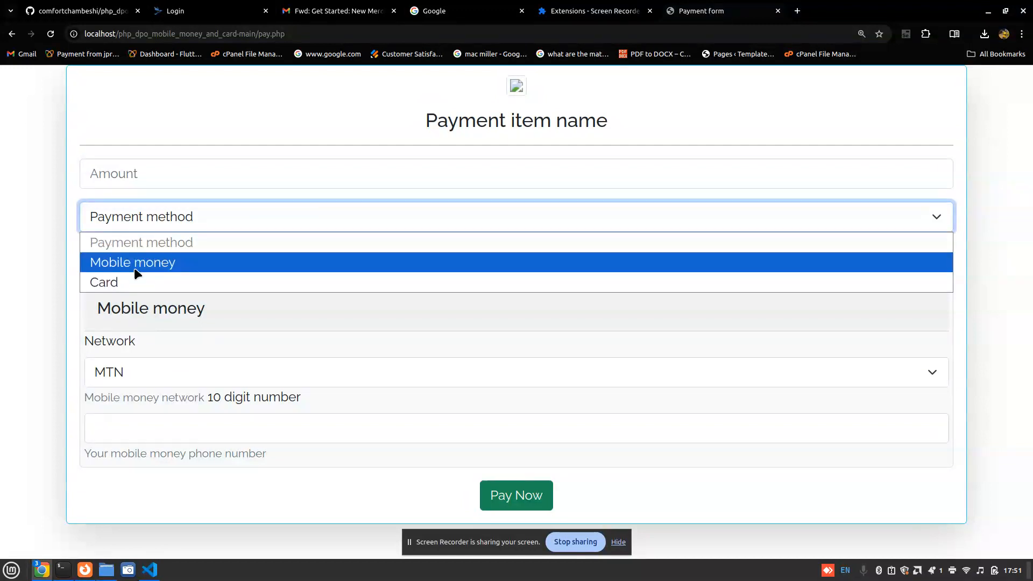
left_click(104, 282)
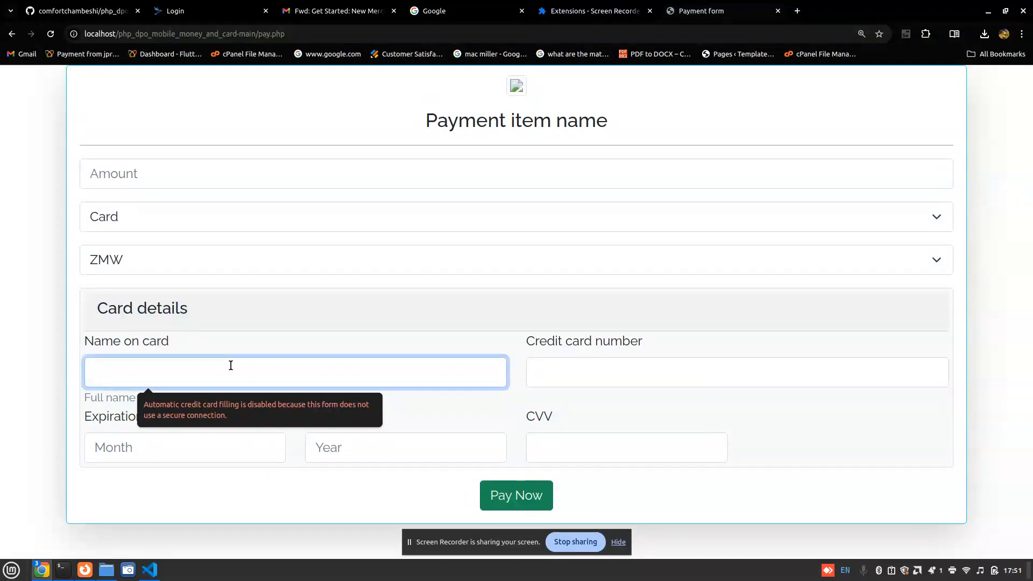
Switch the payment method back to Mobile money.
left_click(736, 372)
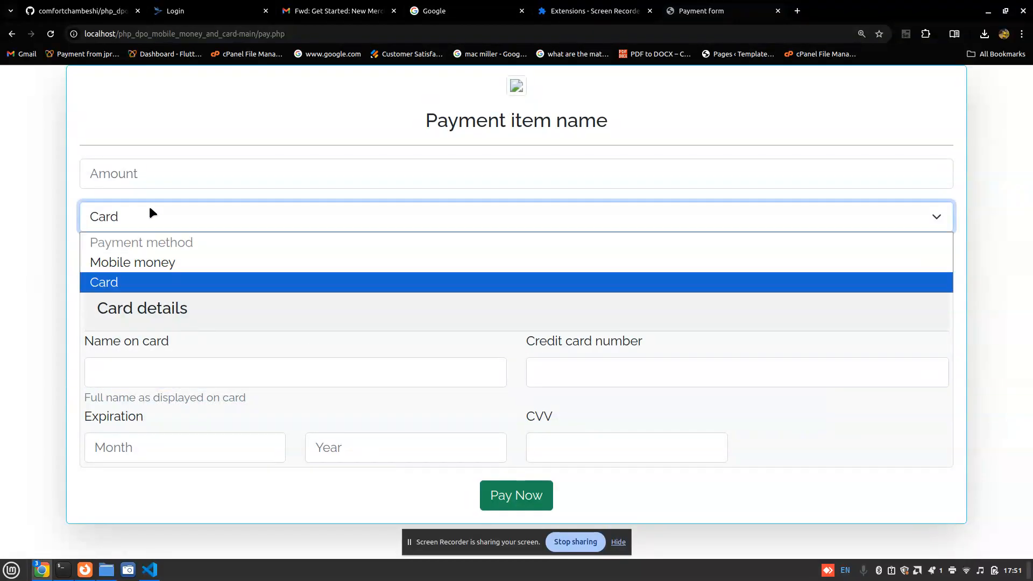
left_click(132, 262)
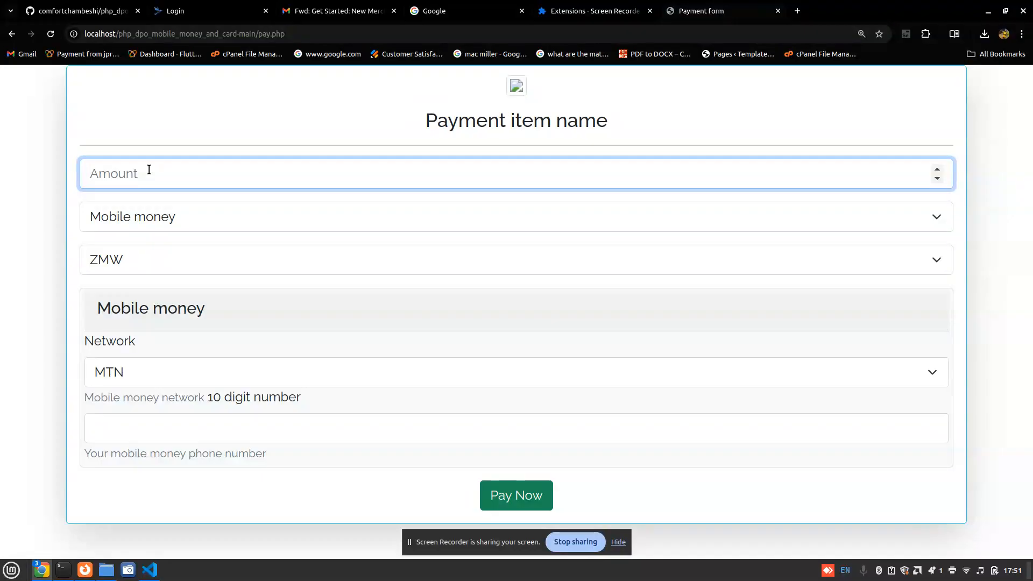
Enter amount 1, choose Airtel as the network and start the phone number with 097.
type("1")
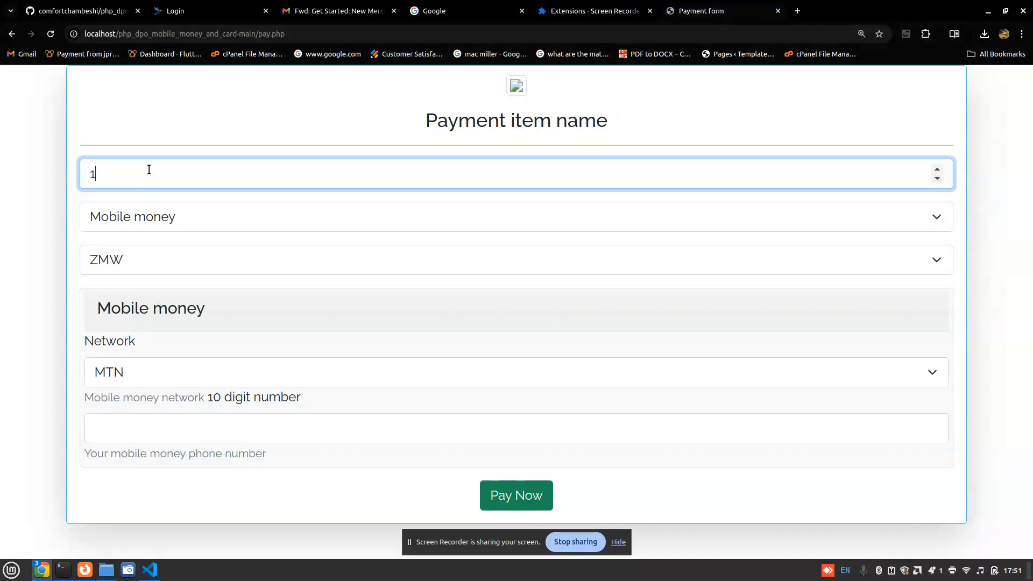
left_click(516, 372)
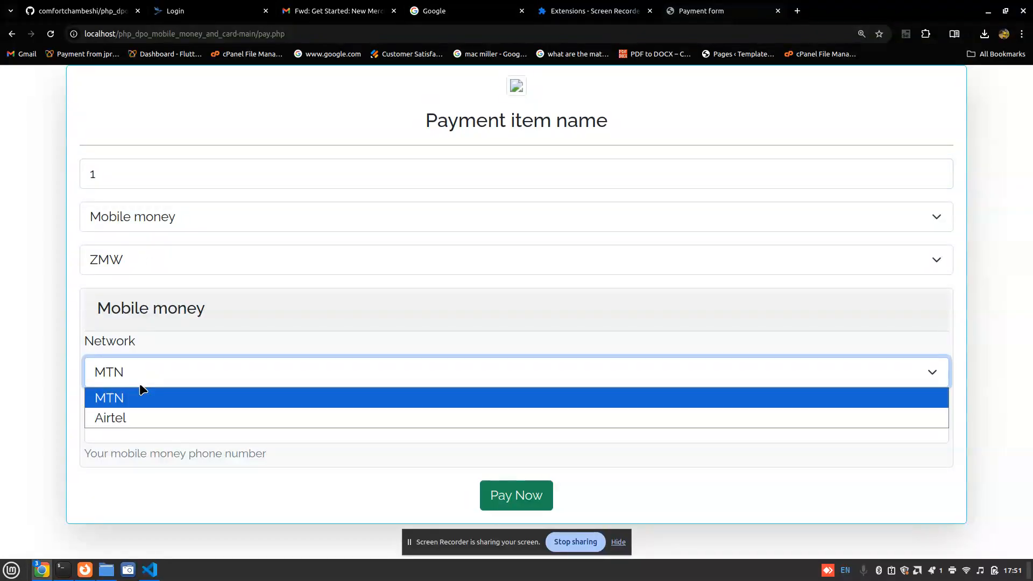
mouse_move(139, 418)
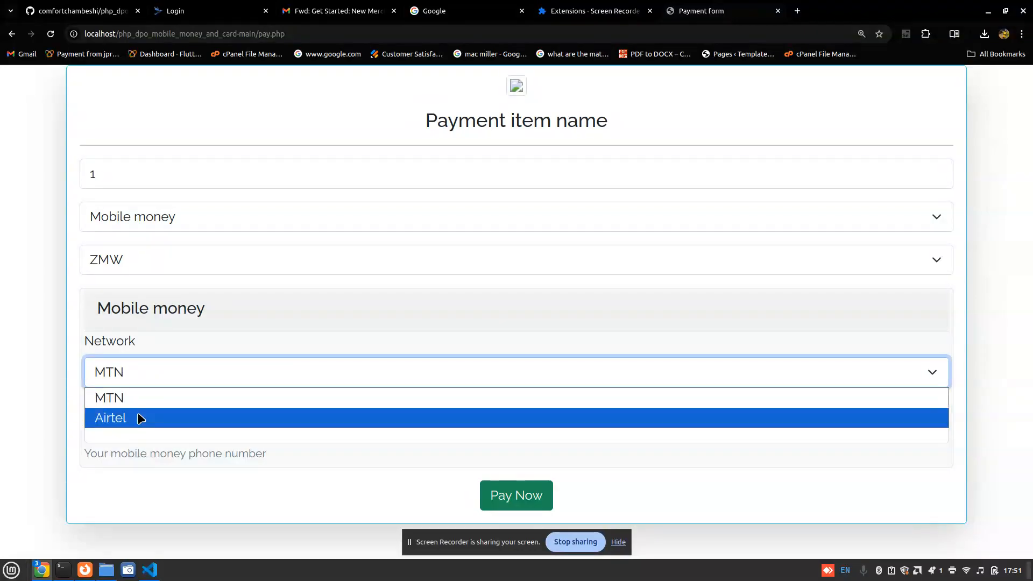
left_click(110, 418)
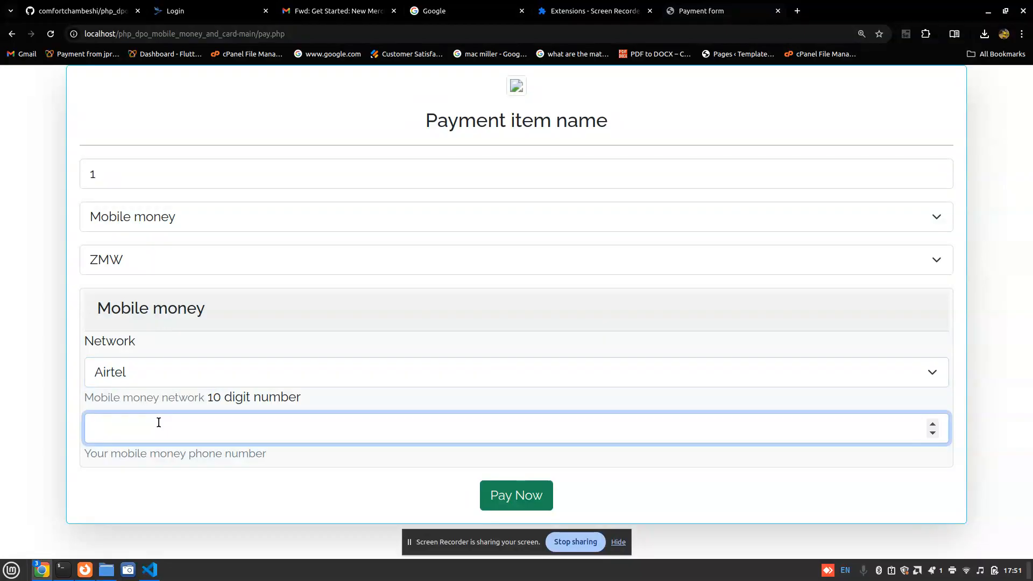
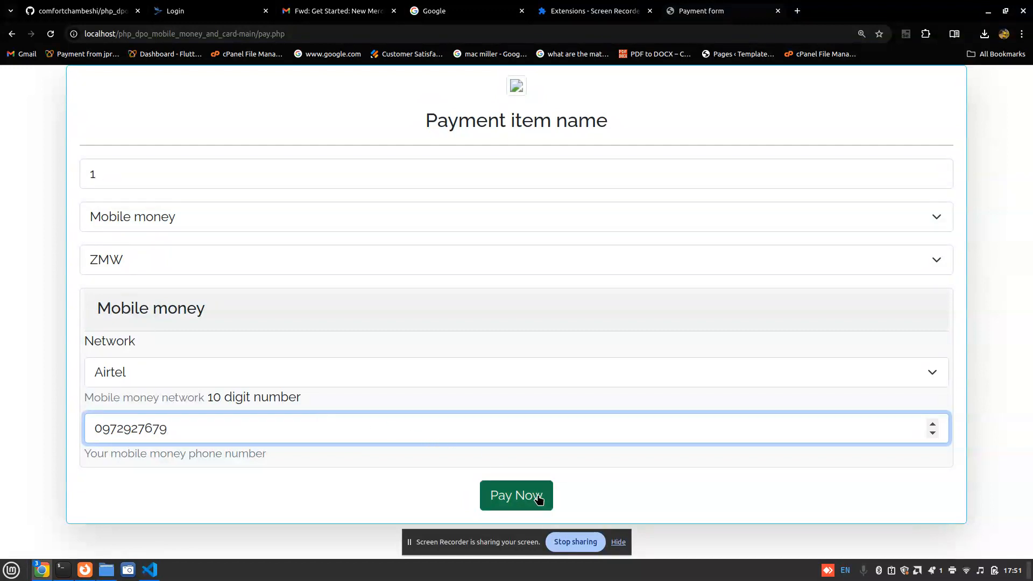
Submit the mobile money payment with Pay Now to reach the redirect-waiting page.
left_click(517, 495)
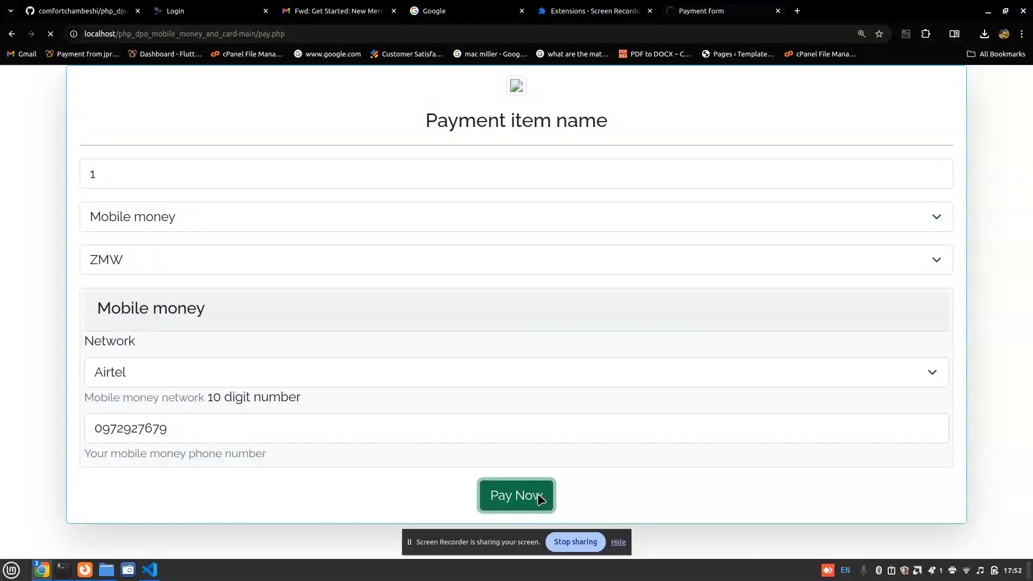
left_click(516, 495)
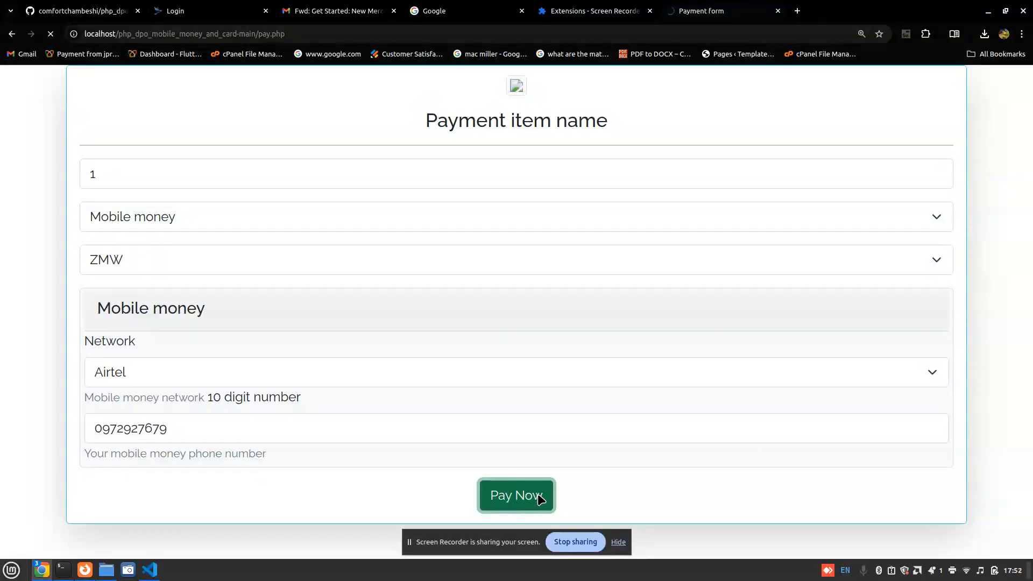
left_click(517, 495)
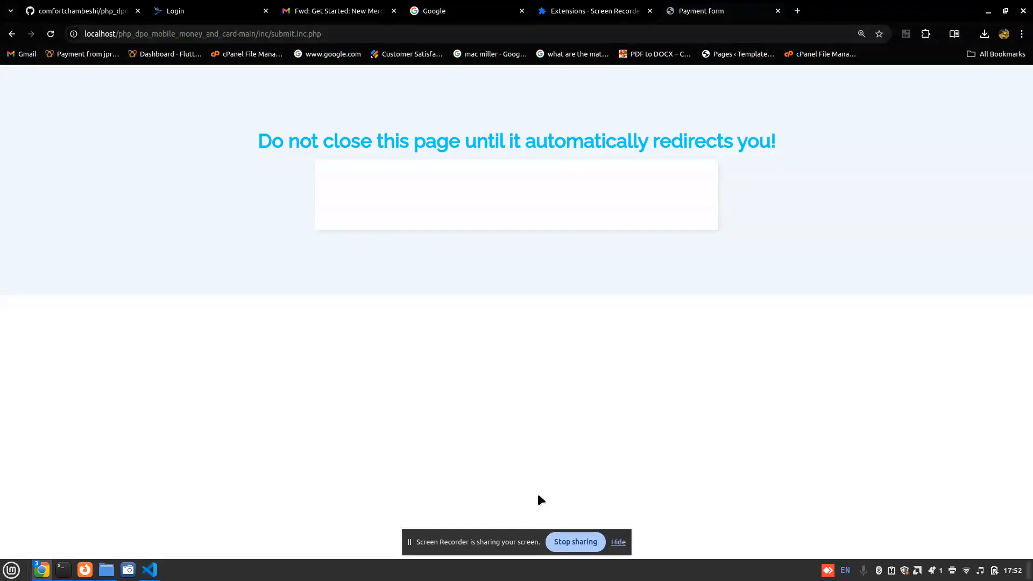
left_click(12, 34)
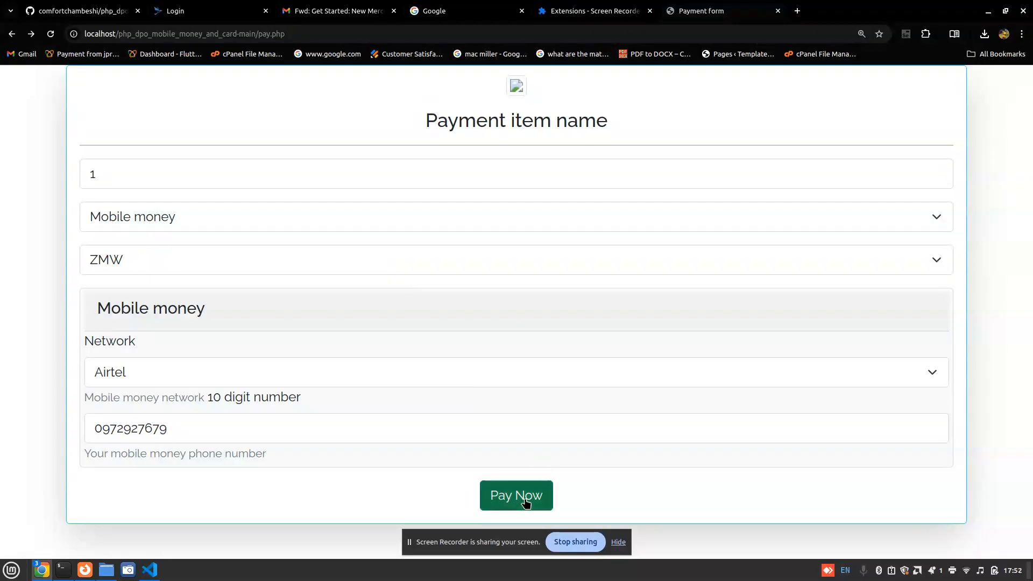
left_click(516, 495)
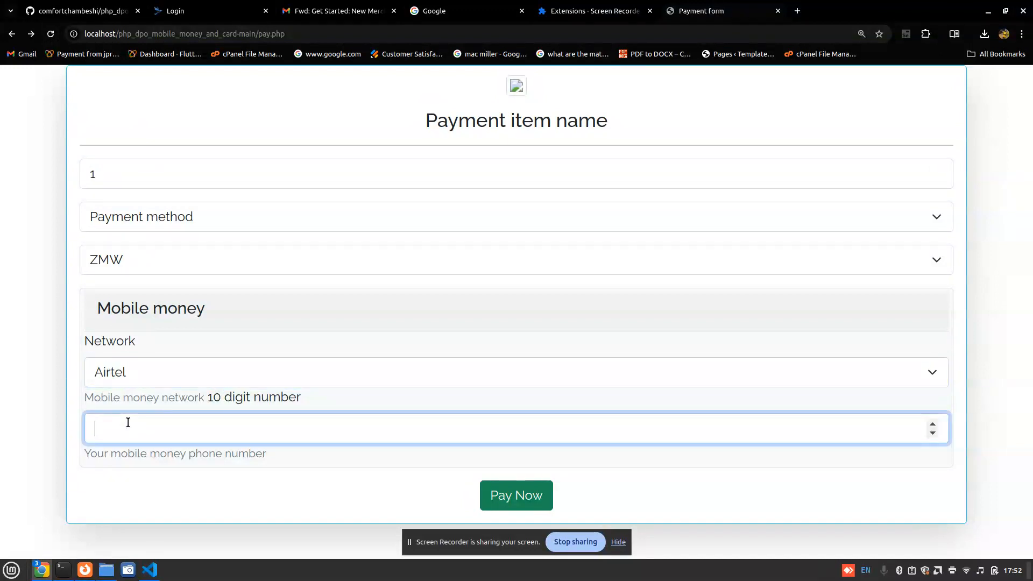
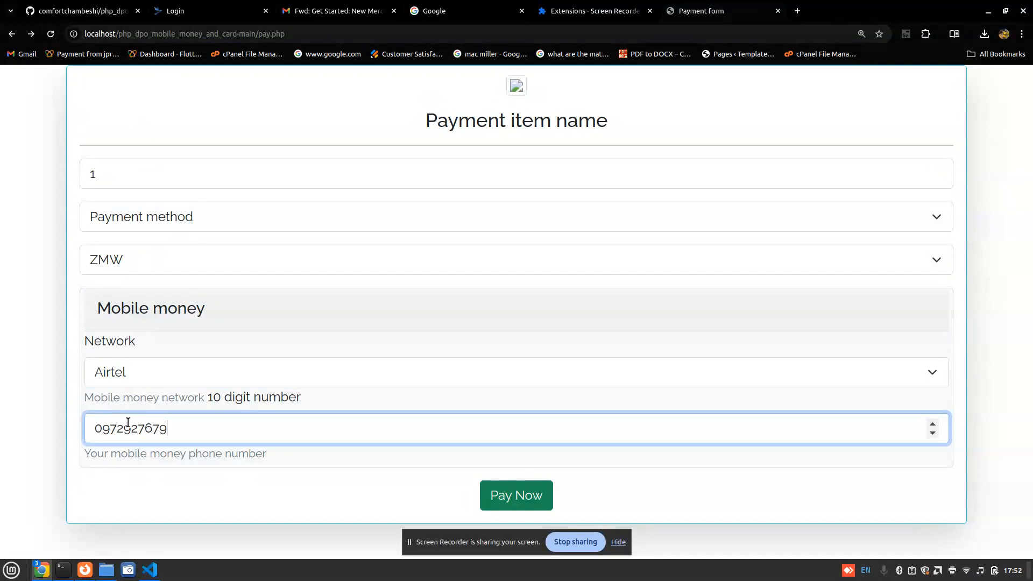
Reselect Mobile money and submit the payment to reach 'Transaction successful!'.
left_click(515, 211)
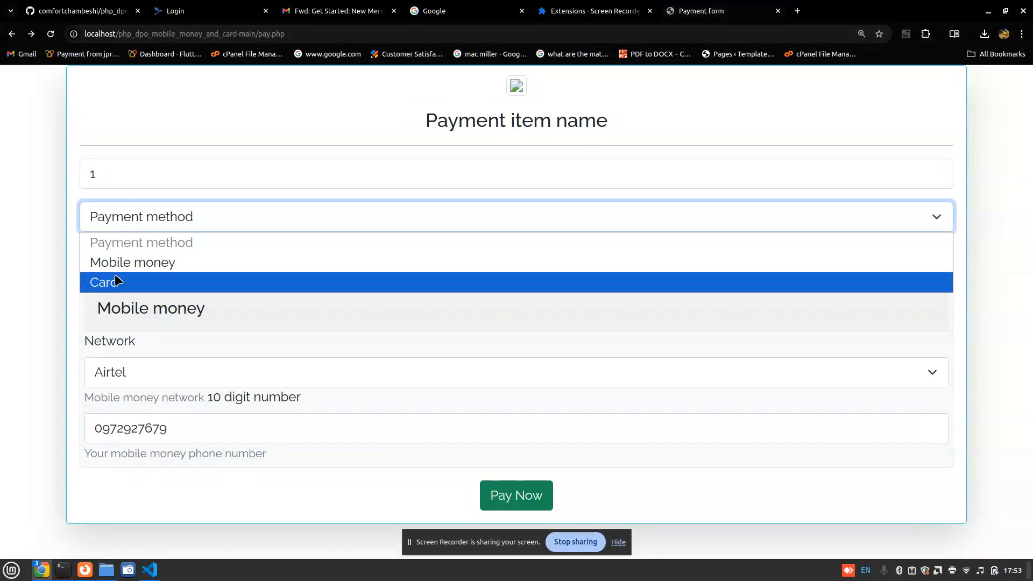
left_click(133, 263)
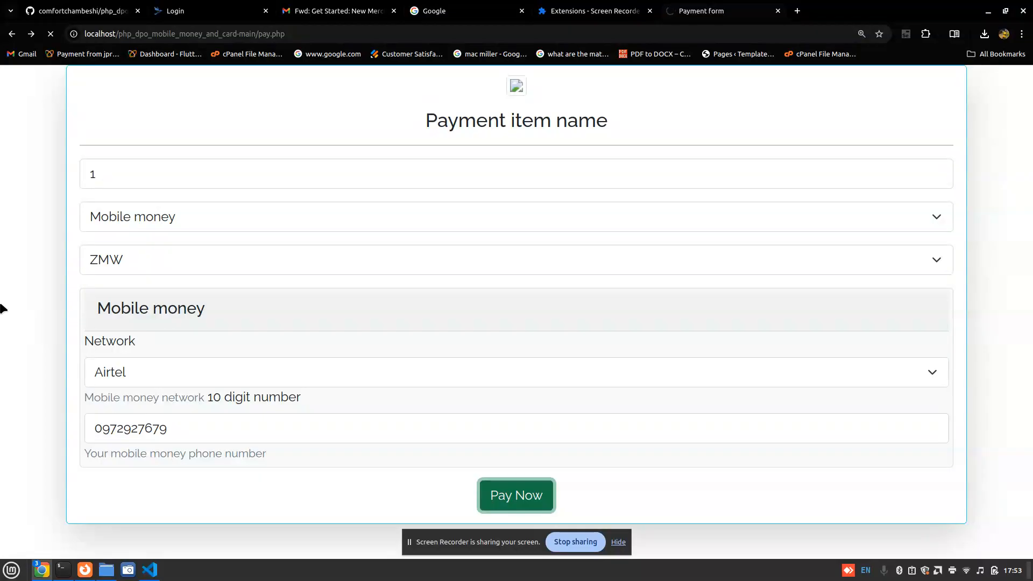
left_click(516, 495)
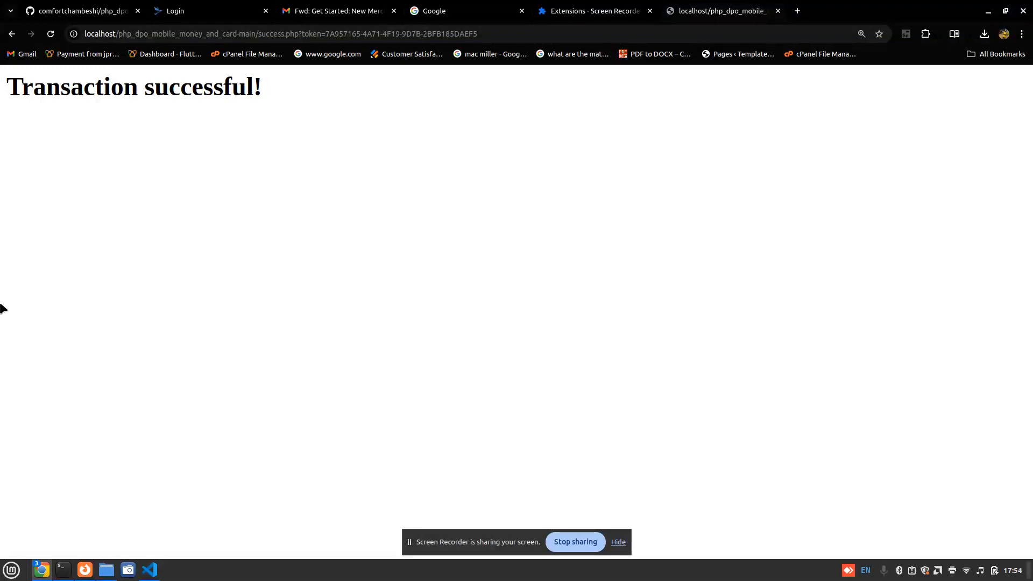
mouse_move(185, 208)
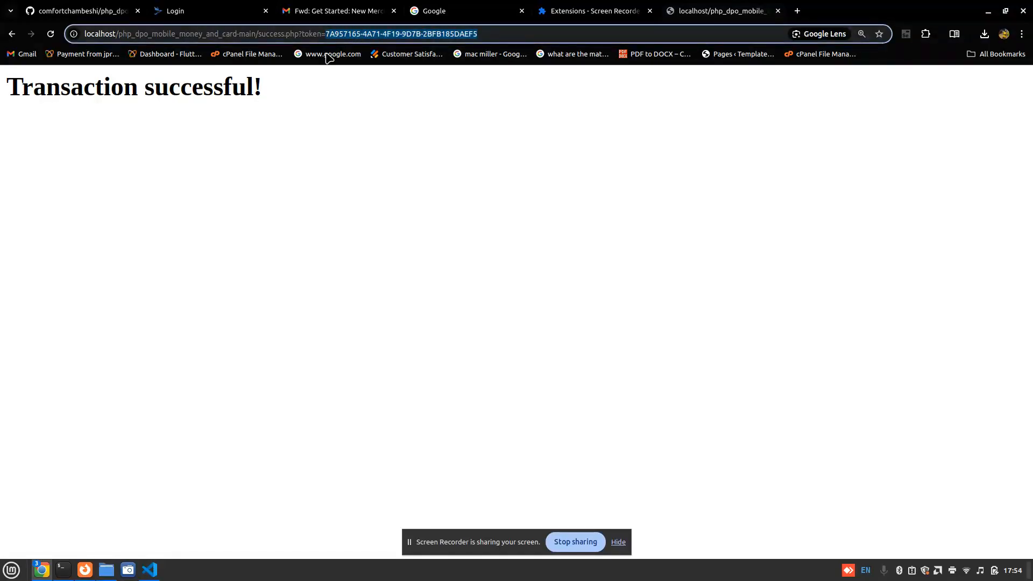
mouse_move(402, 33)
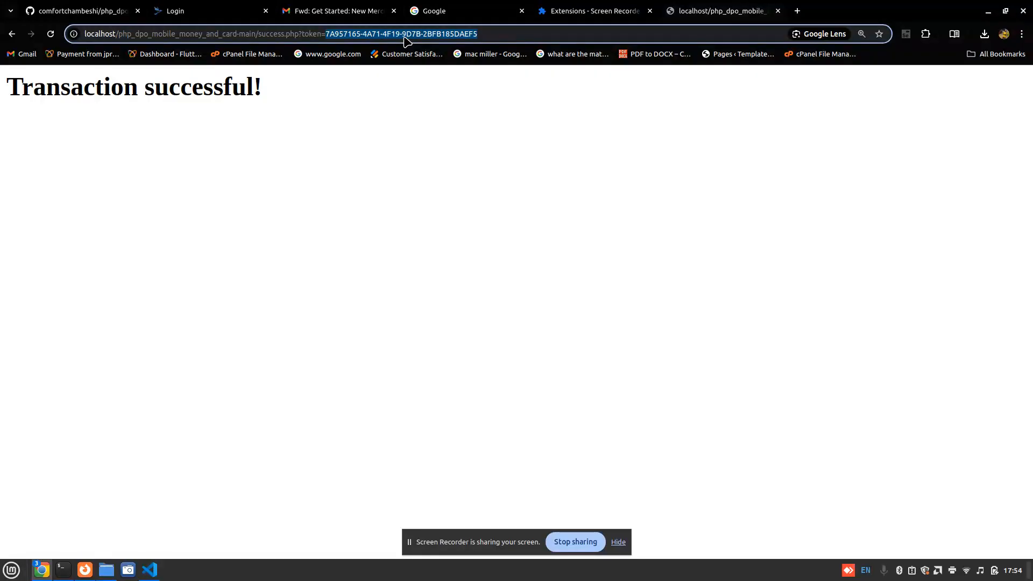
mouse_move(359, 153)
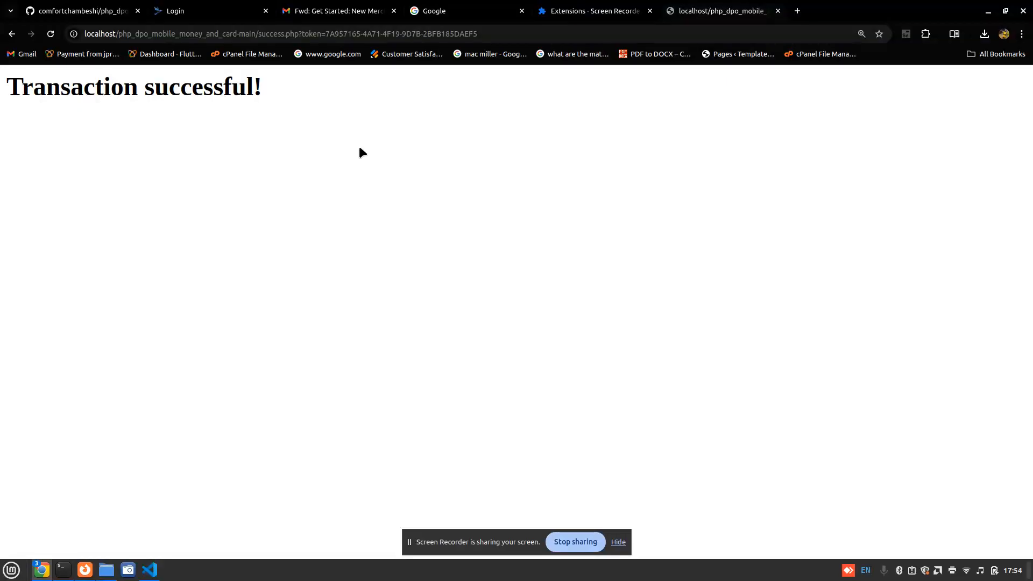
Search Google for 'airtel airtel online recharge' from the typed 'Airtel online' query.
left_click(445, 11)
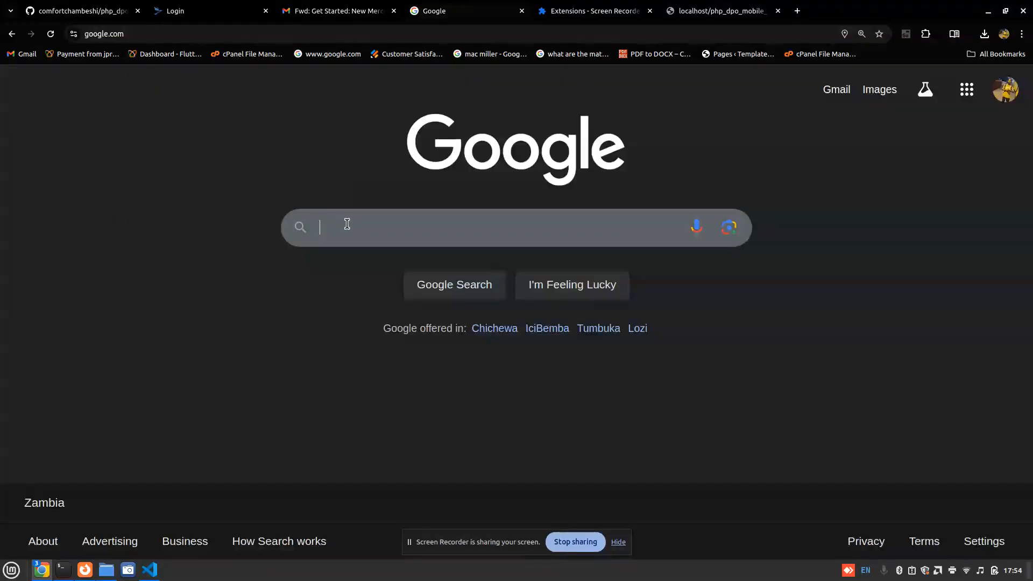
type("Airtel")
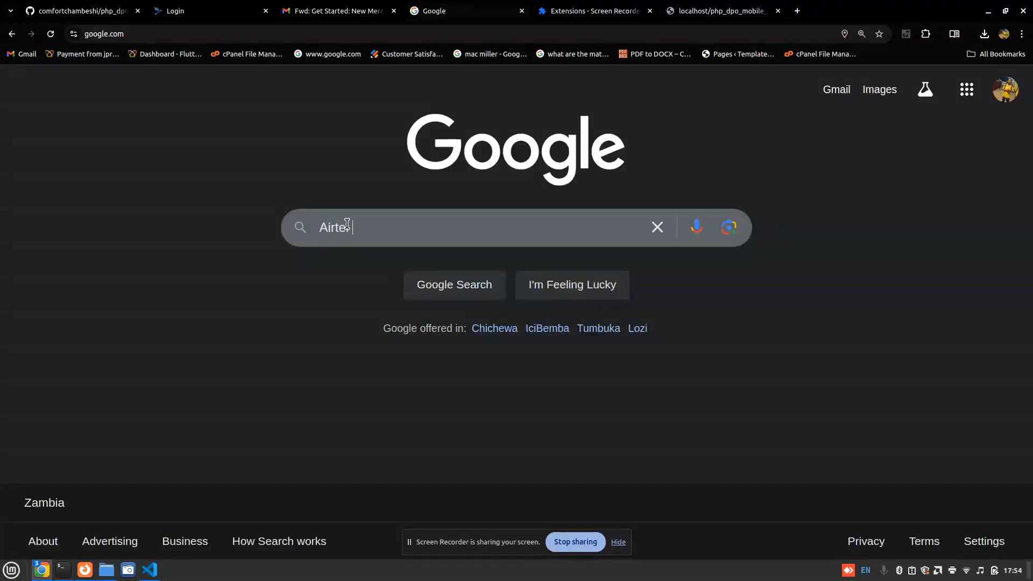
type("online")
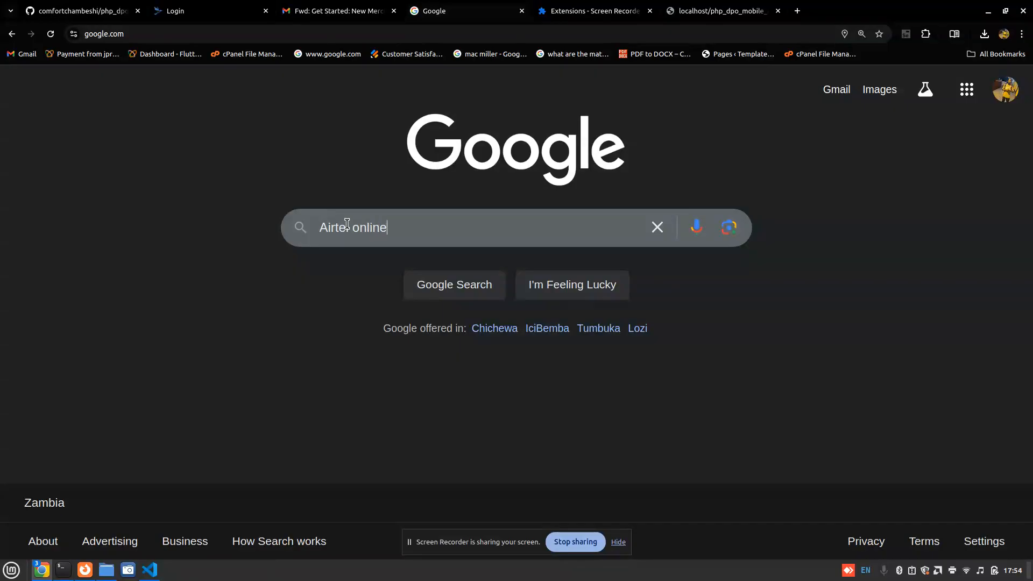
type("Airte")
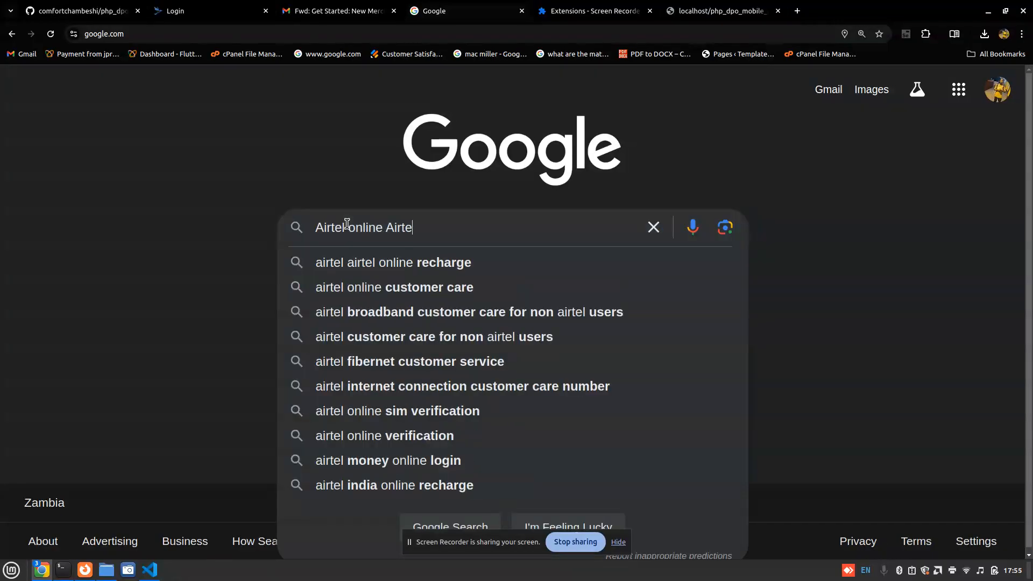
left_click(392, 262)
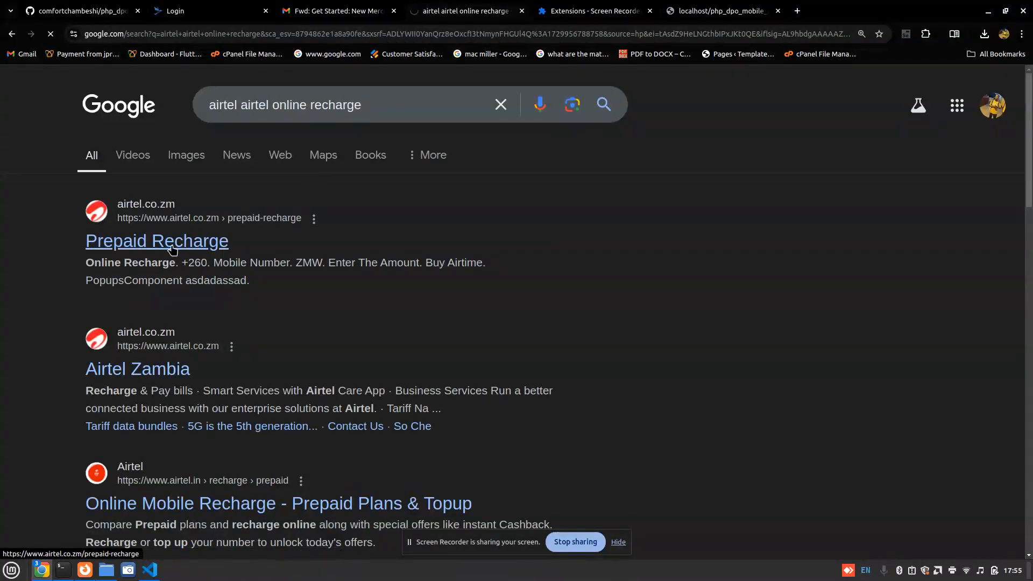
Open the Airtel Zambia Prepaid Recharge result.
left_click(157, 241)
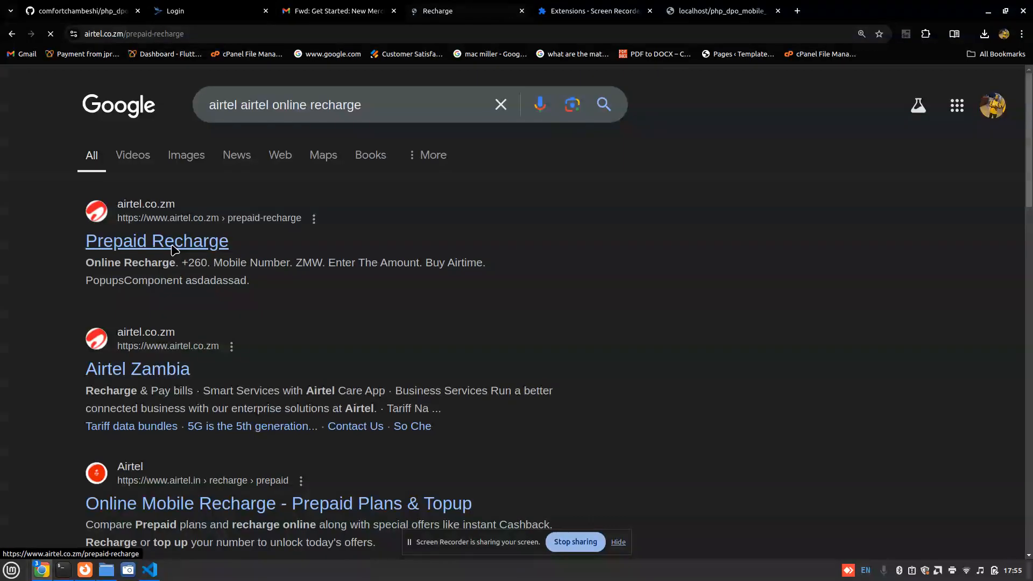
left_click(157, 241)
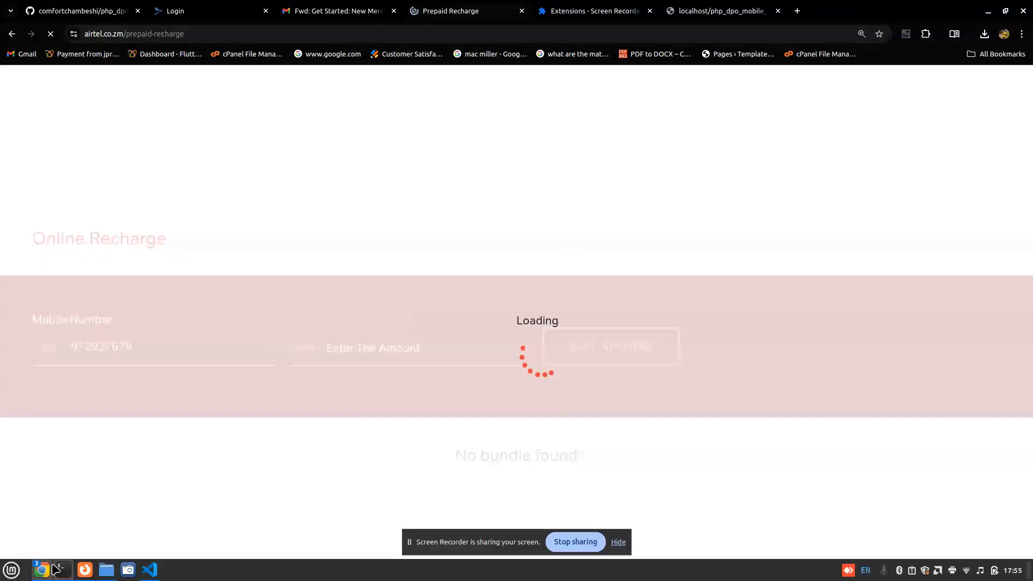